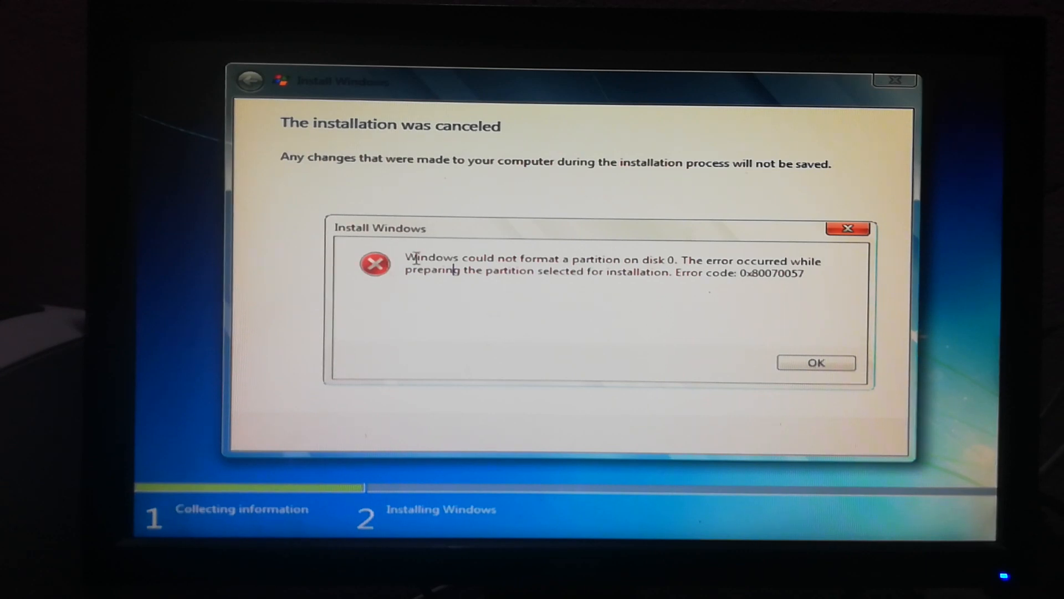
Acknowledge the disk 0 format failure (error 0x80070057) and return to the Install now screen.
double_click(614, 259)
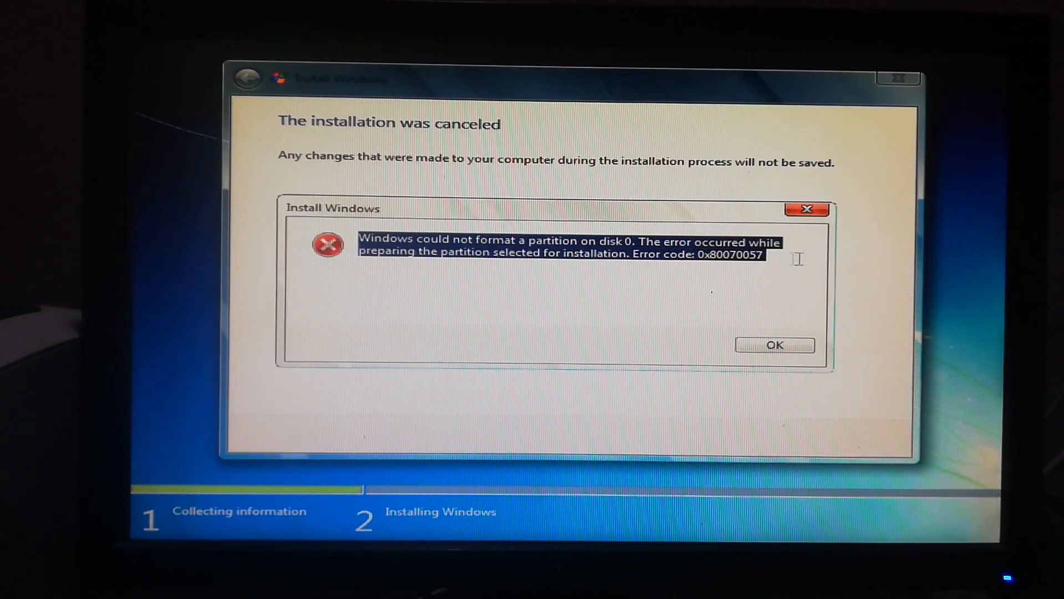
mouse_move(592, 276)
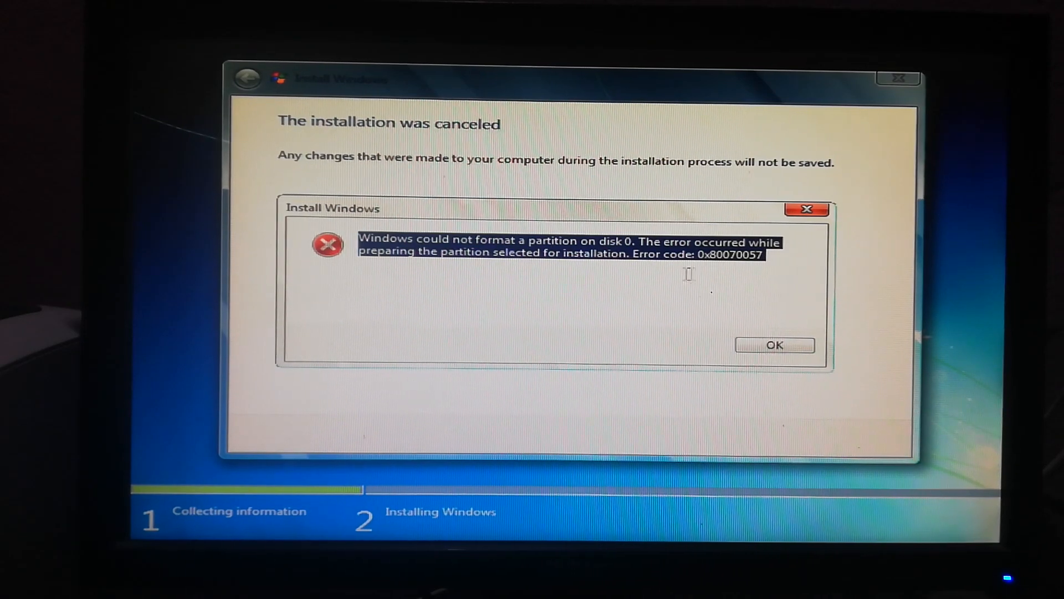
mouse_move(869, 265)
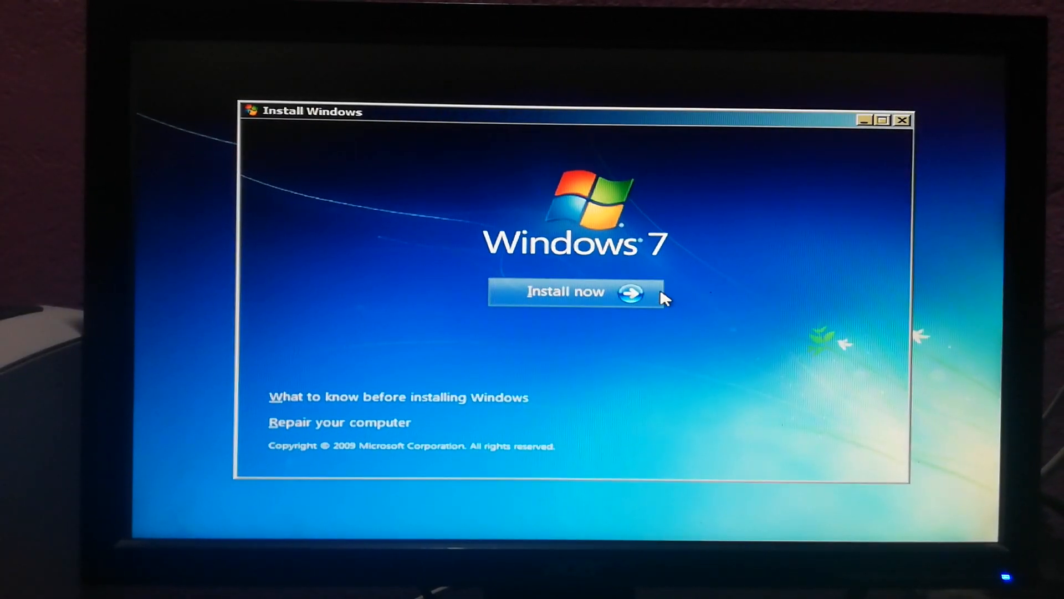
Start a Custom (advanced) install of Windows 7 Home Premium x86 with the license accepted.
left_click(565, 291)
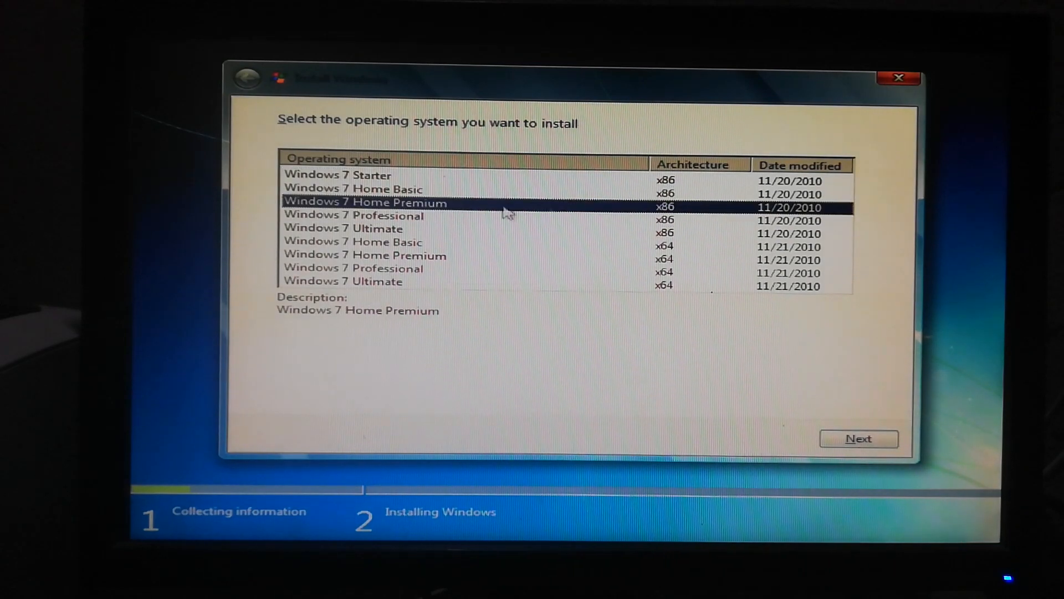
mouse_move(349, 49)
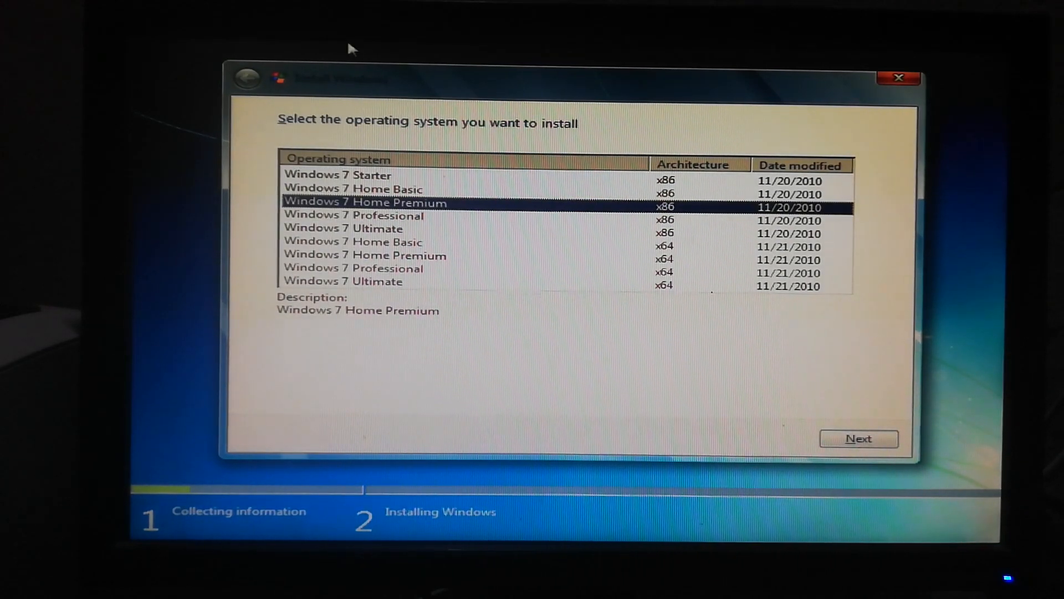
left_click(858, 439)
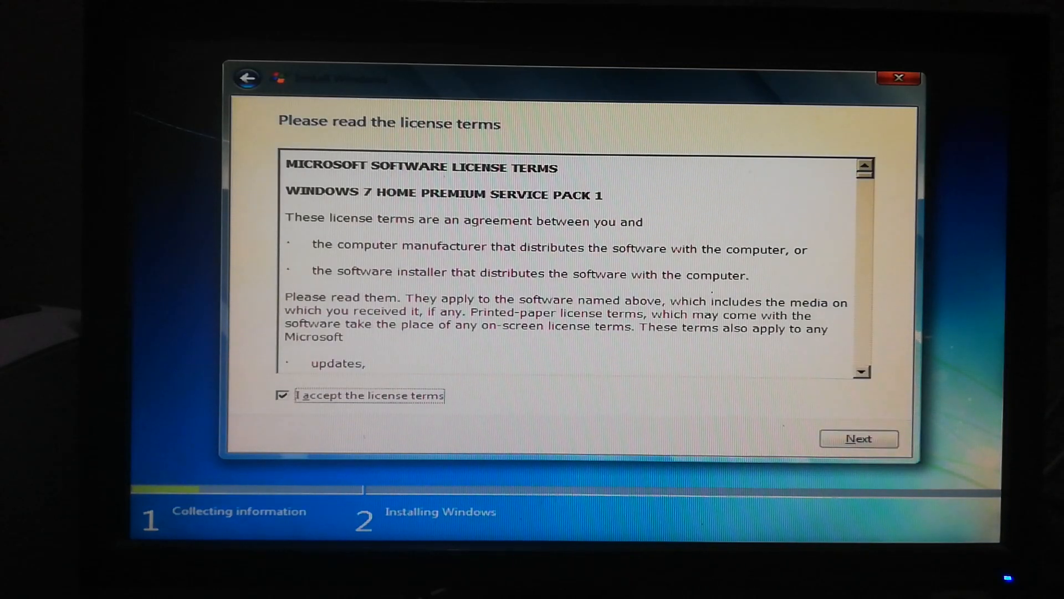
left_click(858, 439)
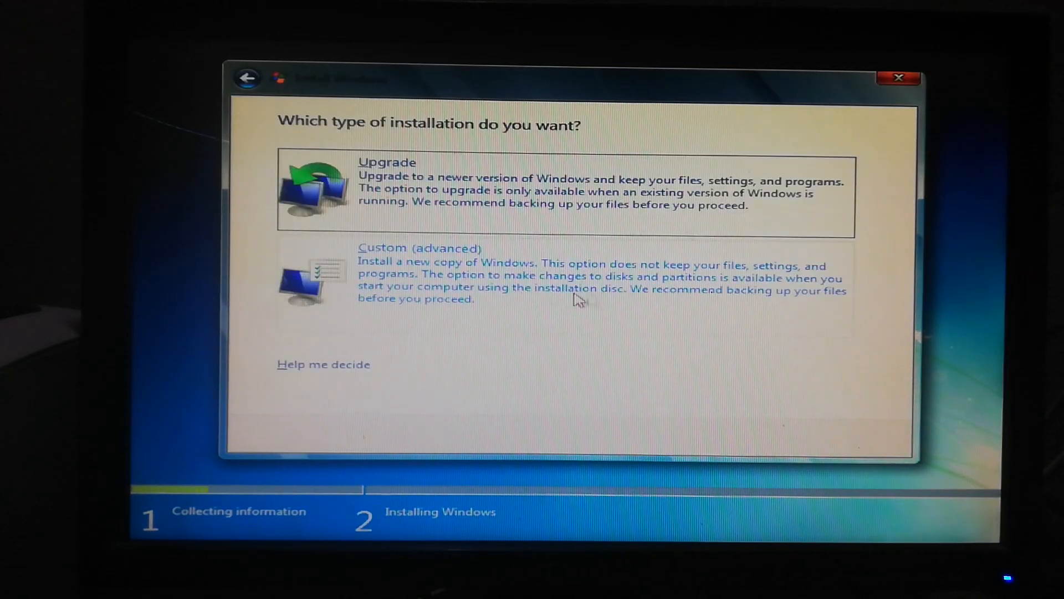
mouse_move(461, 301)
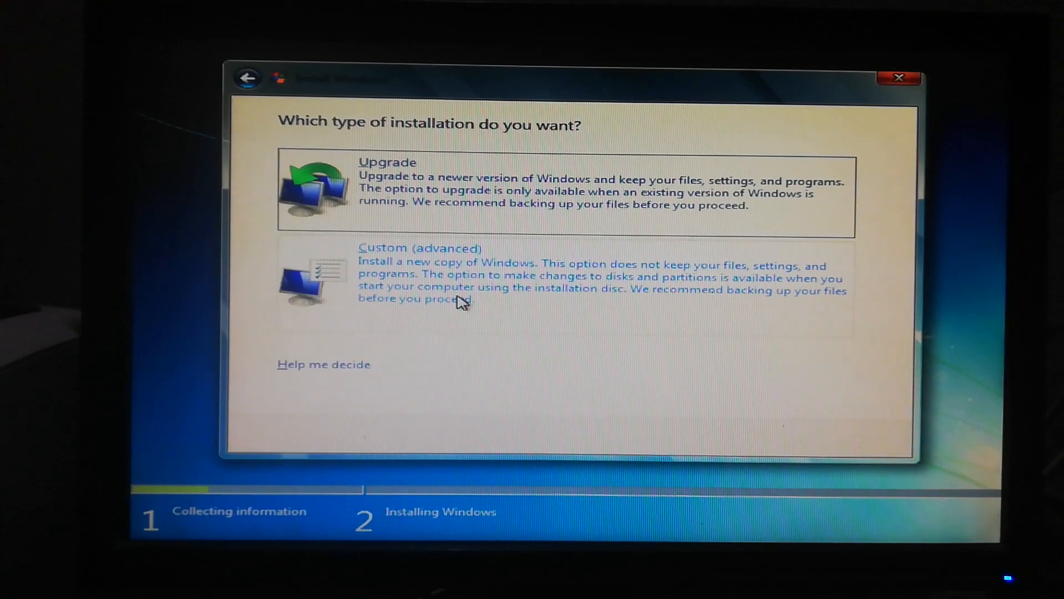
left_click(419, 248)
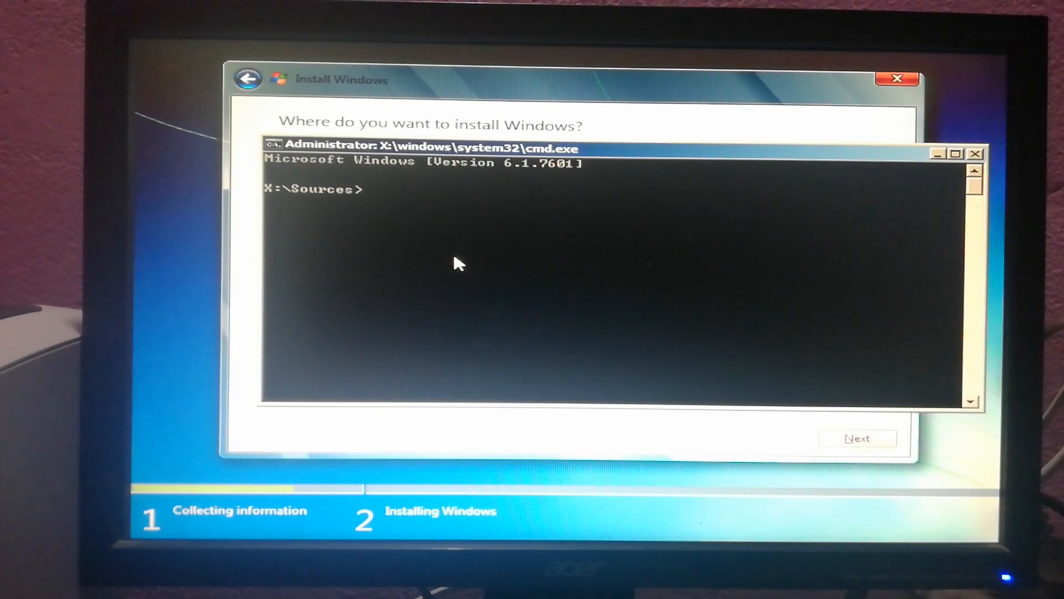
Run diskpart and list the disks, showing Disk 0 (465 GB) and Disk 1 (15 GB).
type("disk")
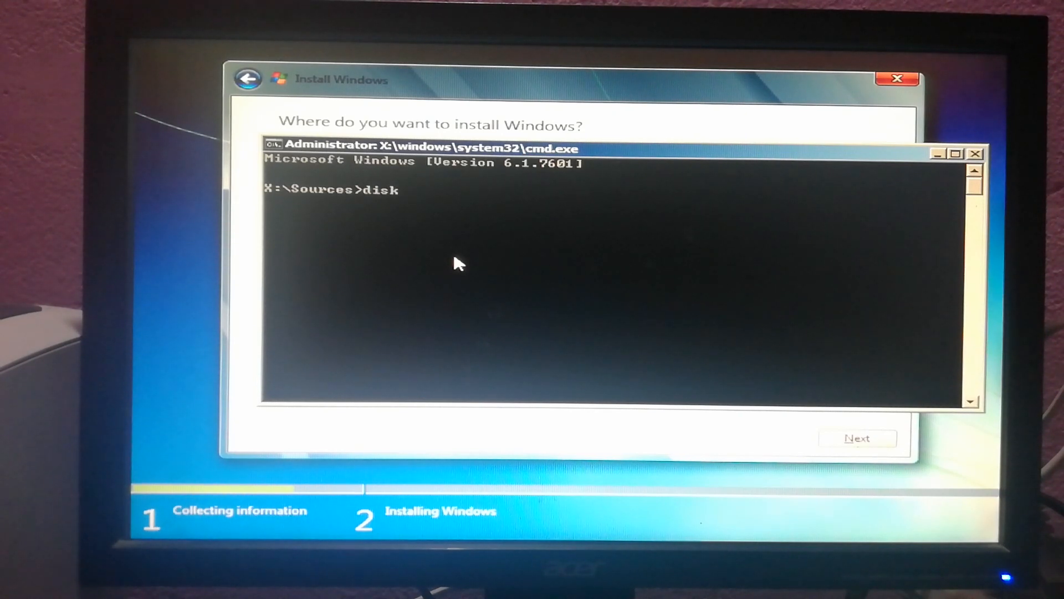
type("pa")
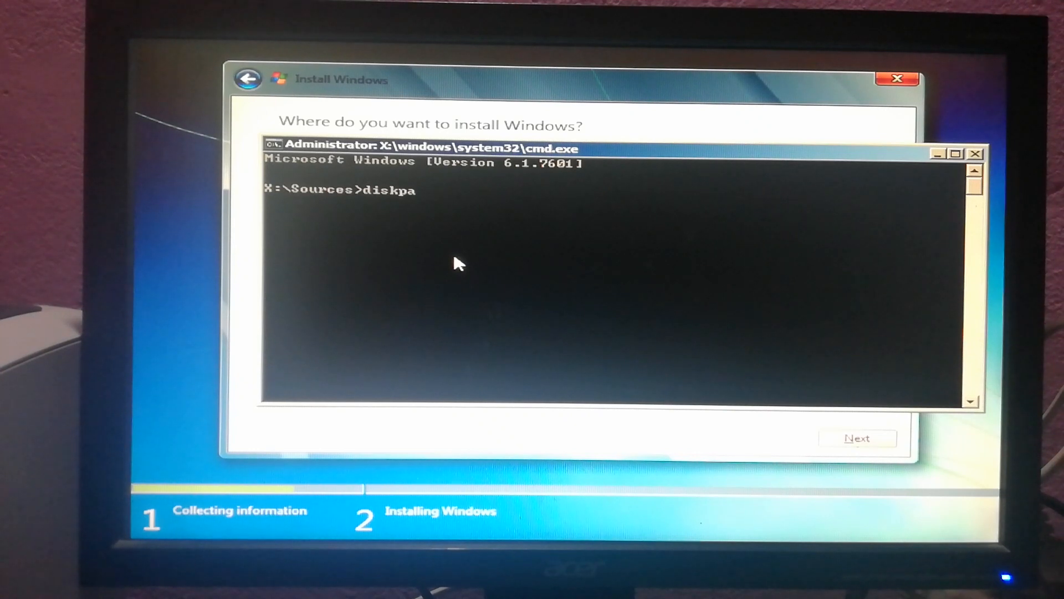
key("Return")
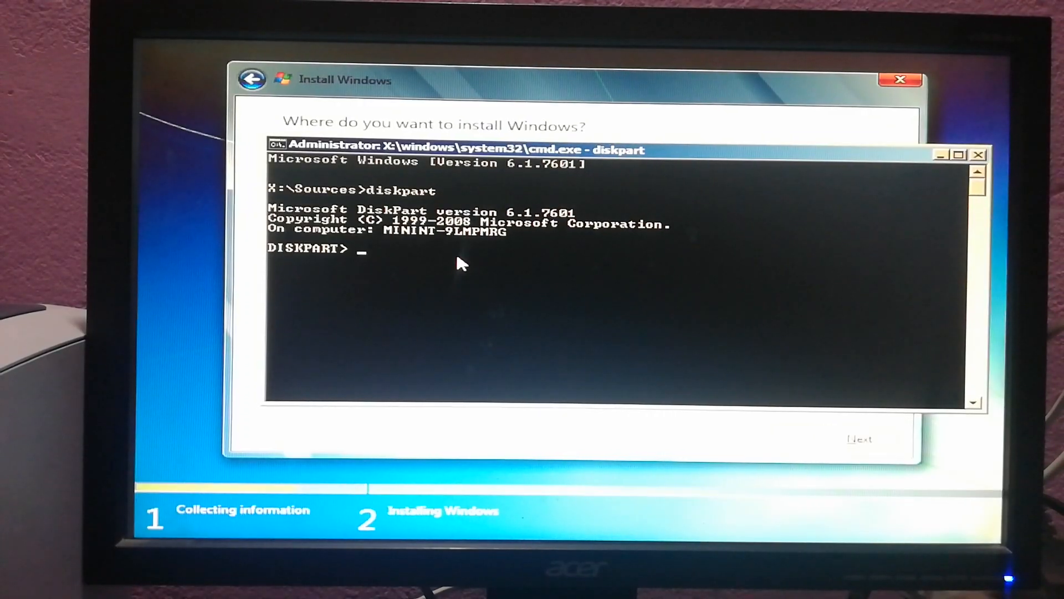
type("list d")
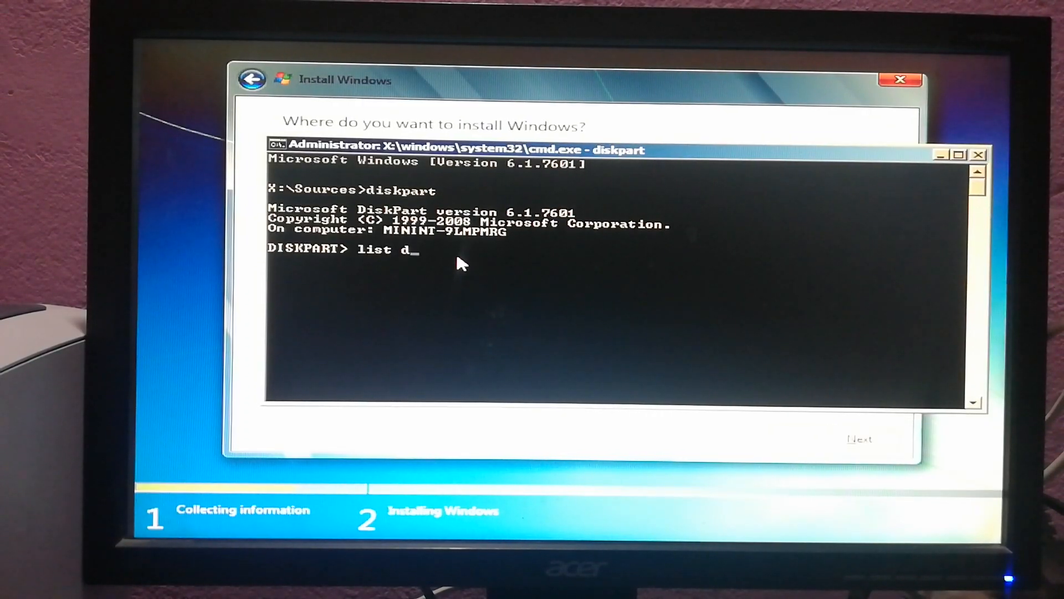
type("isk")
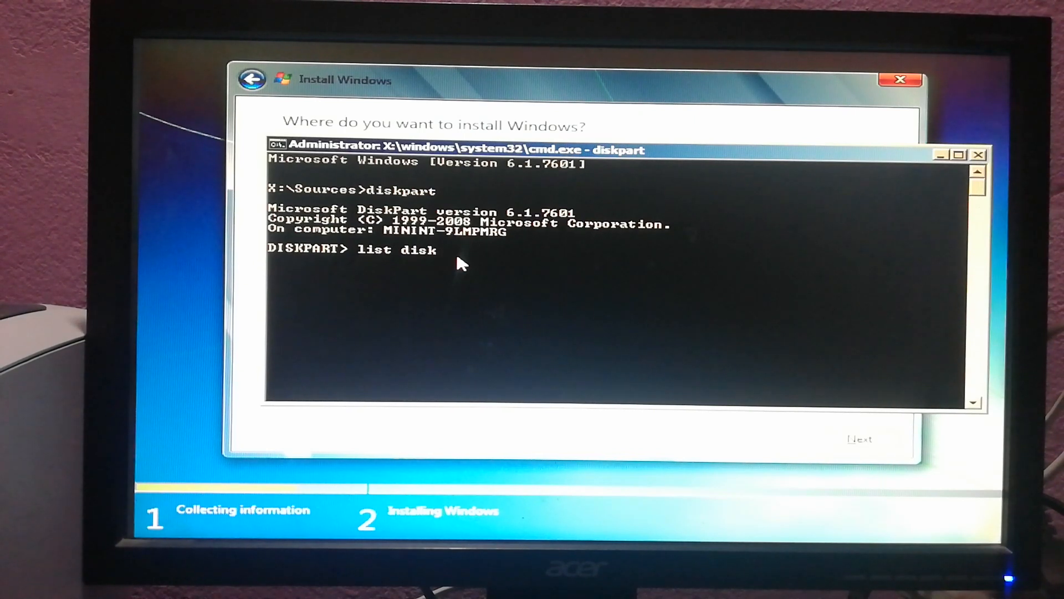
key("Return")
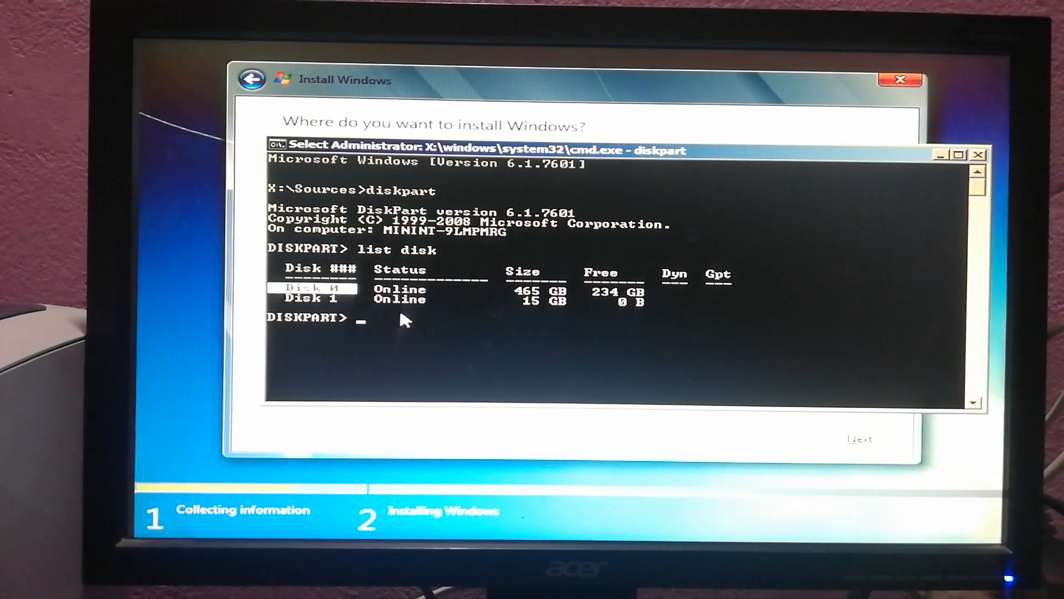
Select disk 0 and clean it, wiping all its partitions and data.
type("s")
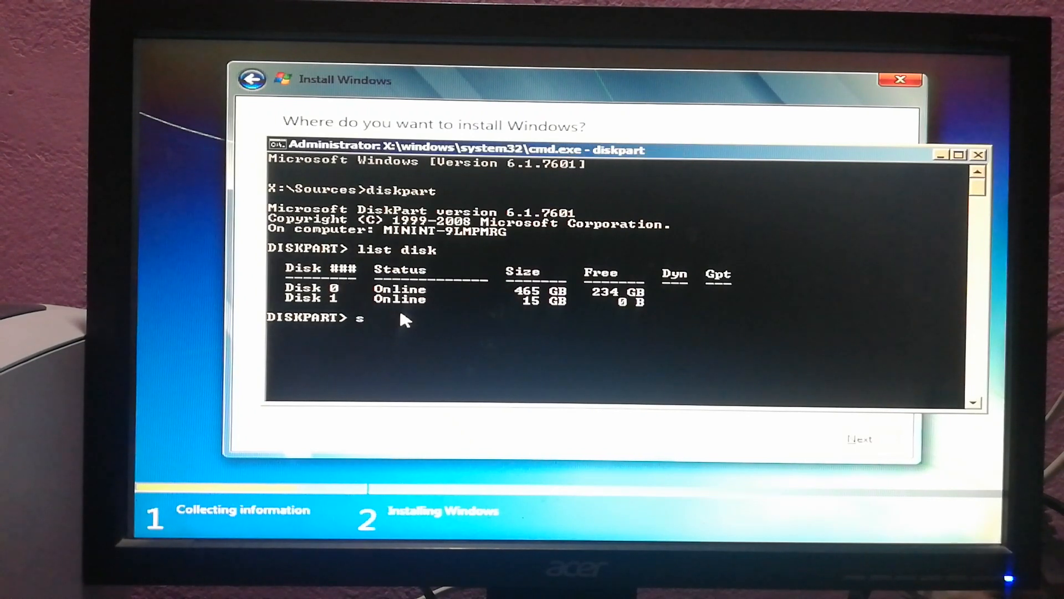
type("ele")
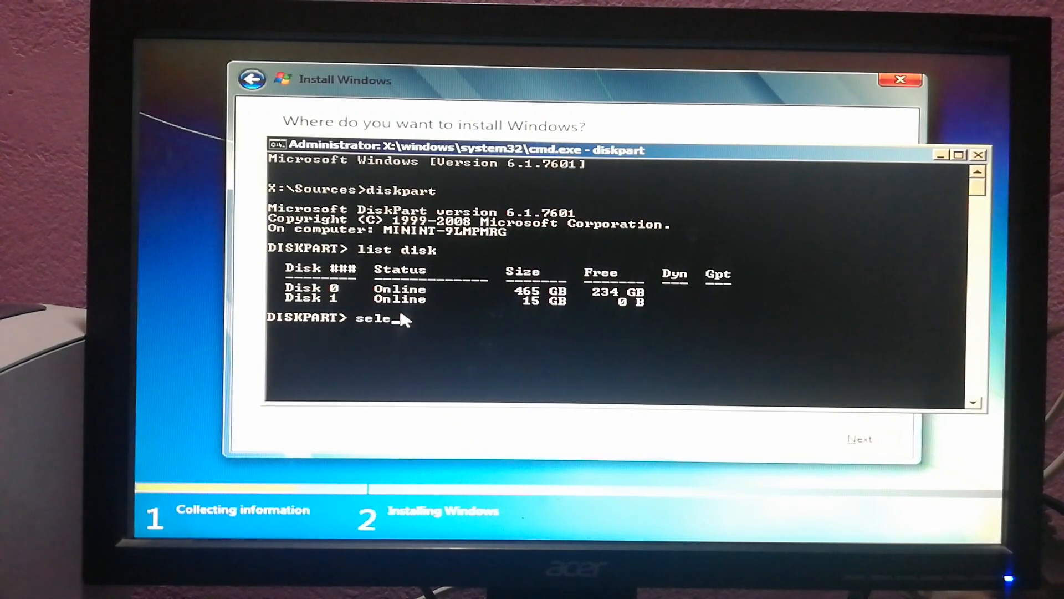
type("c")
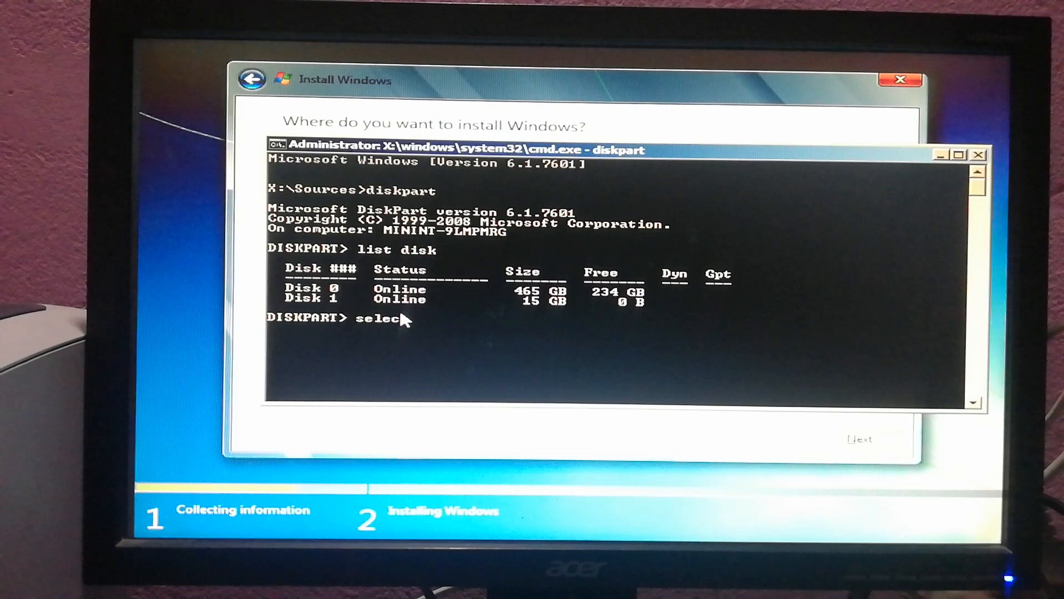
type("disk")
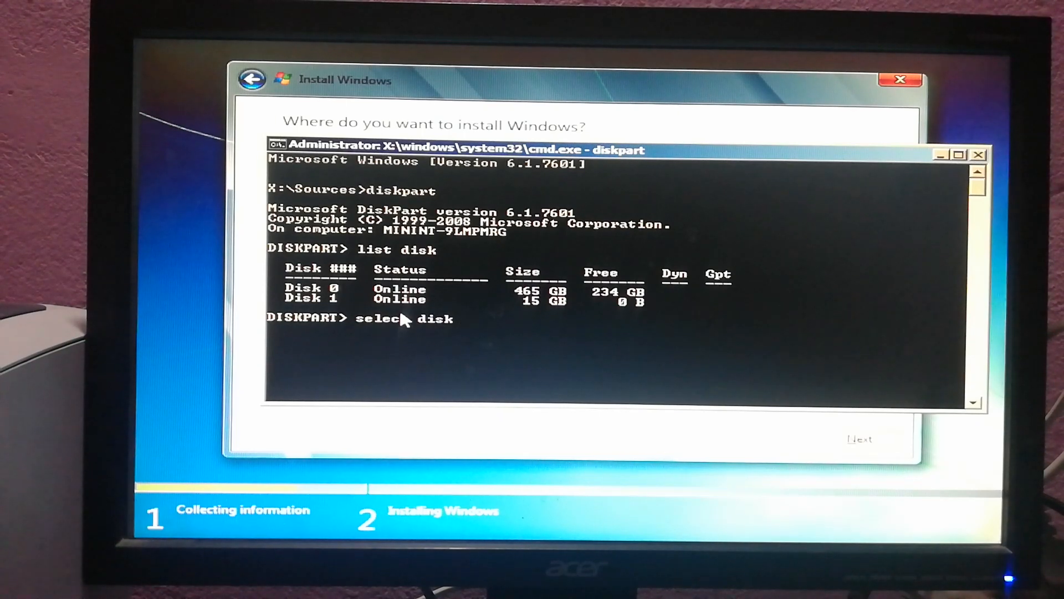
type("0")
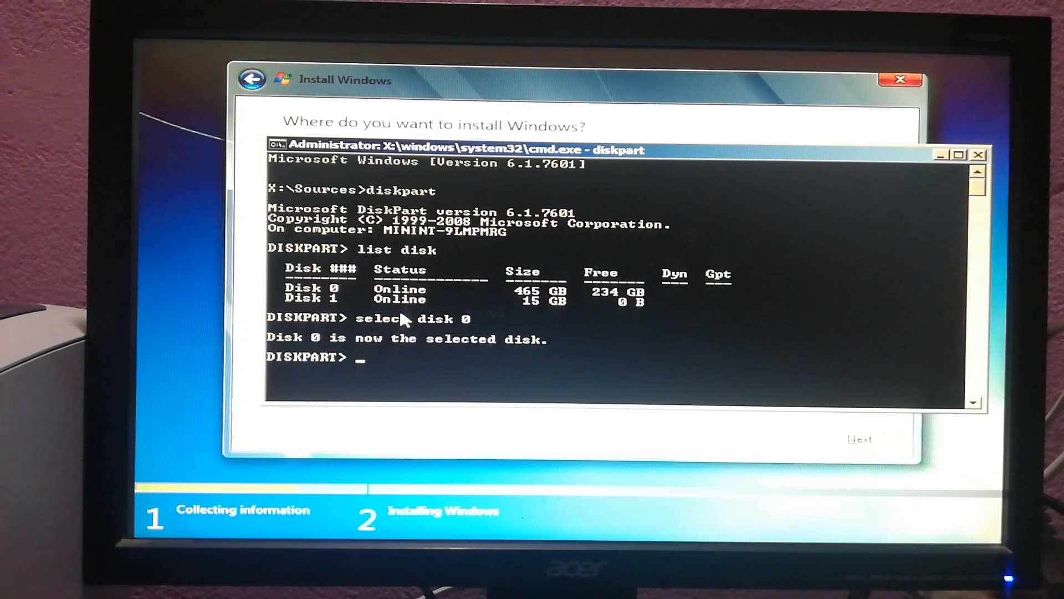
type("c")
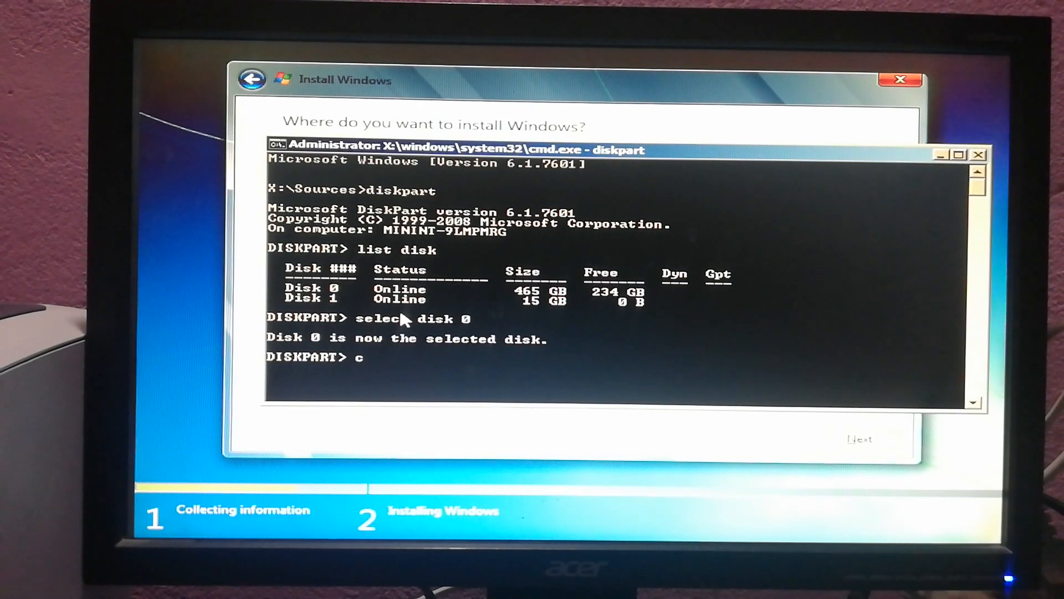
type("lean")
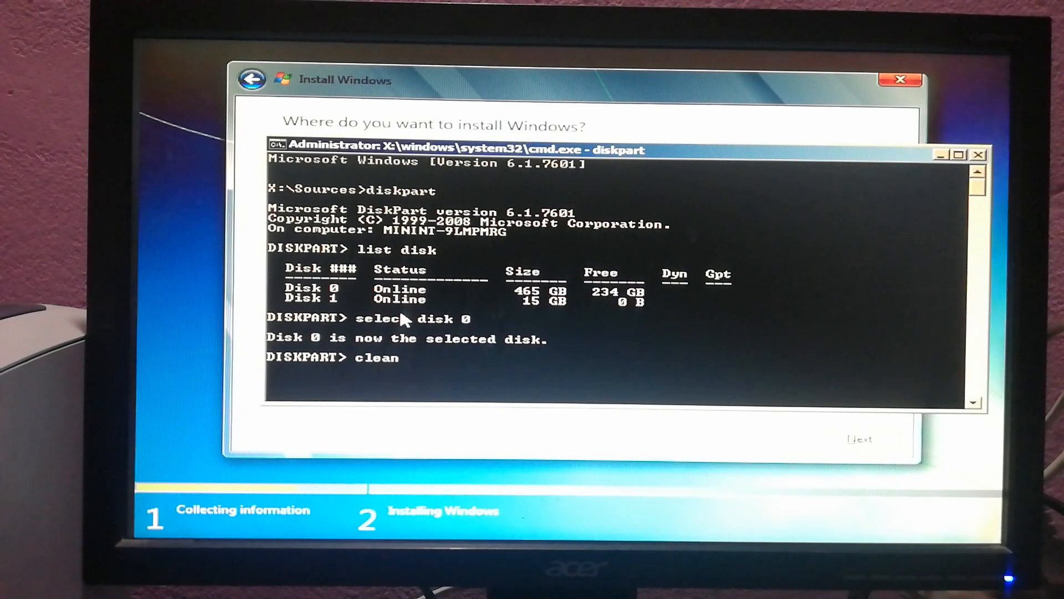
key("Return")
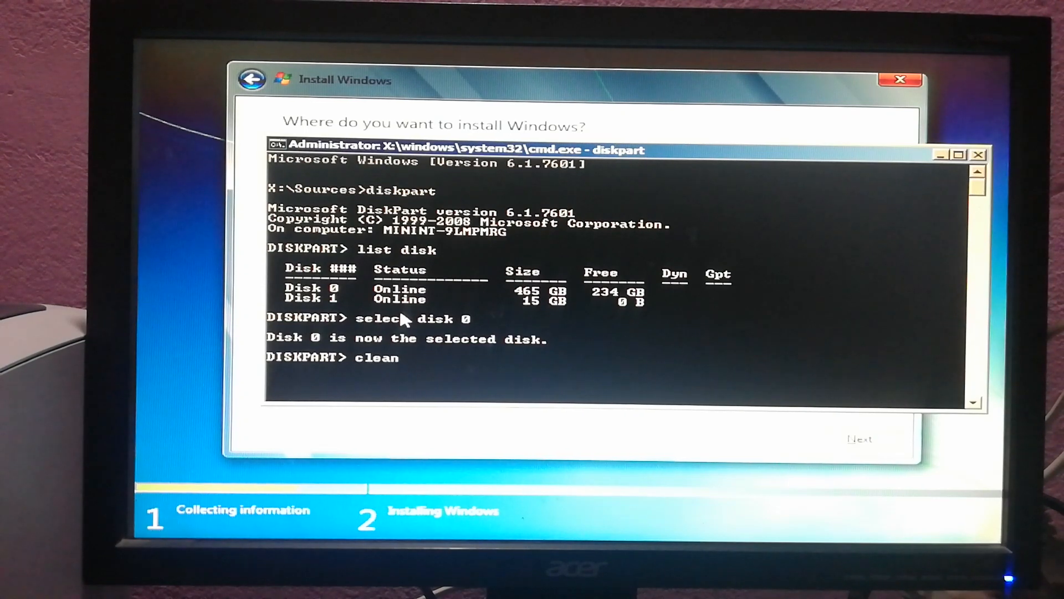
key("Return")
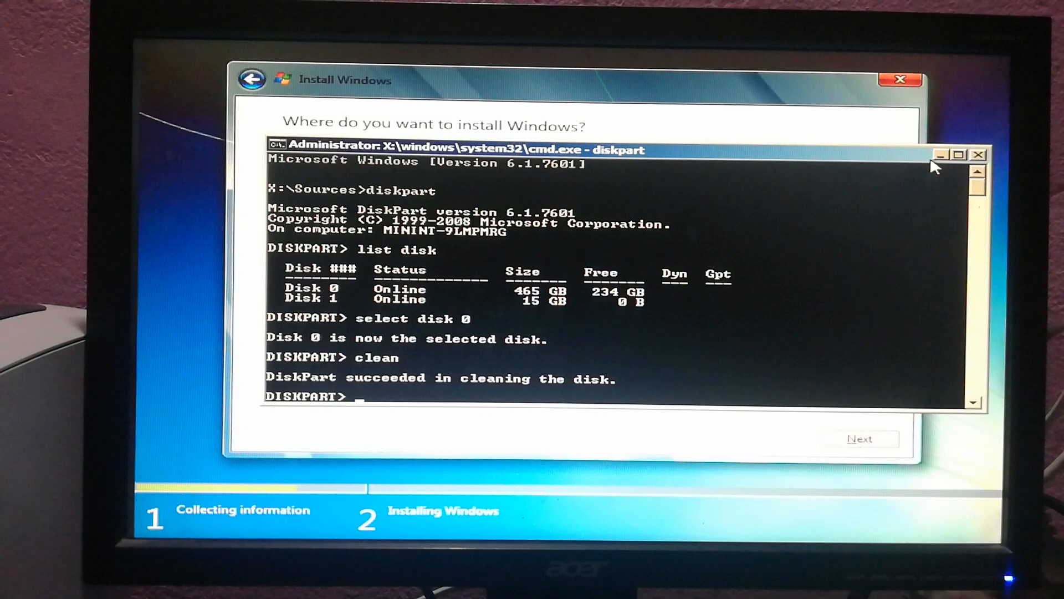
mouse_move(317, 414)
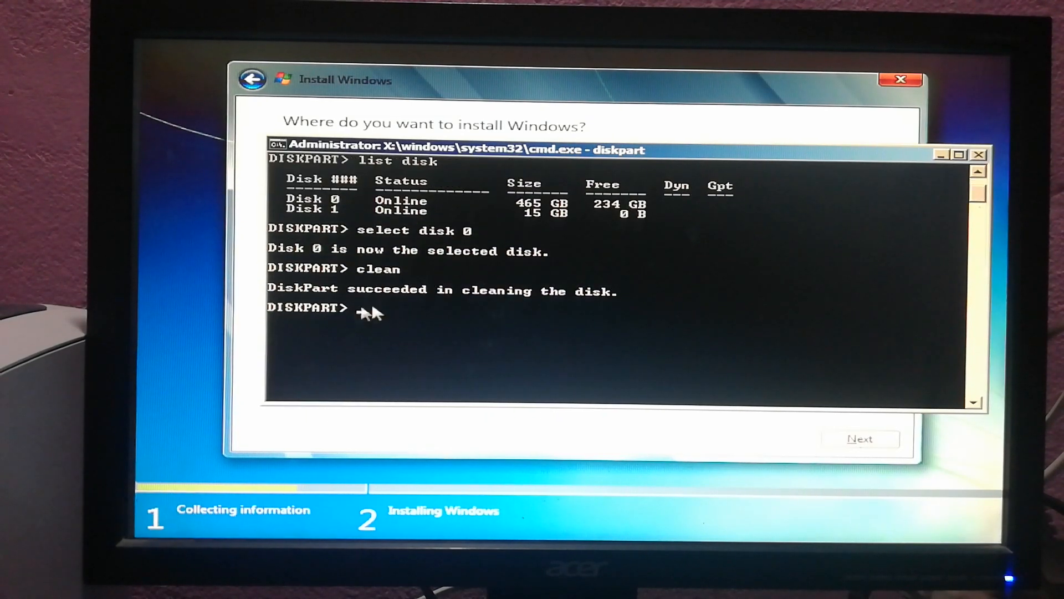
mouse_move(364, 320)
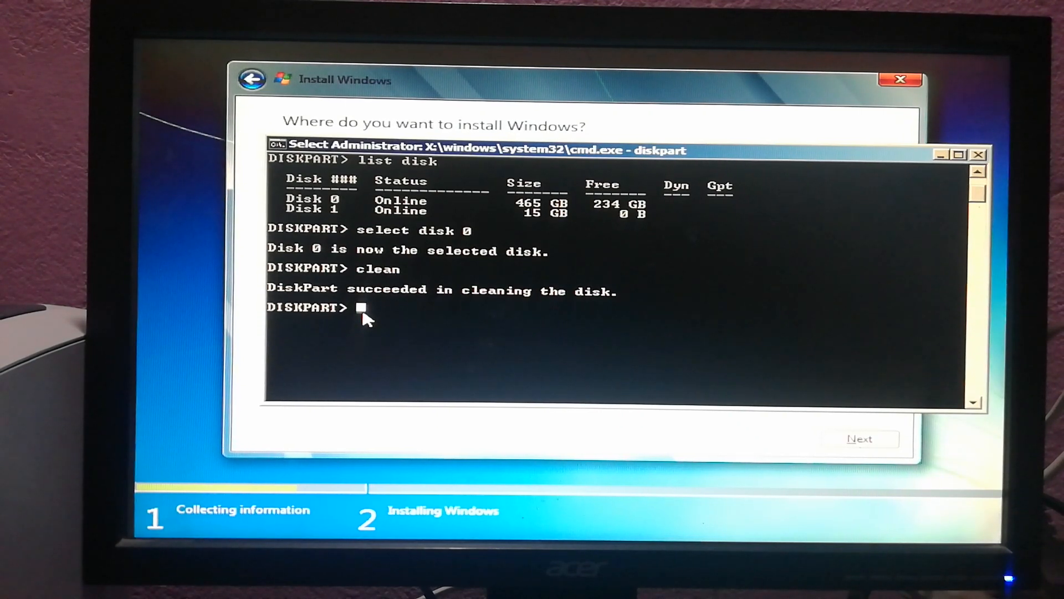
Create a primary partition of size=200000 MB on the emptied Disk 0.
type("c")
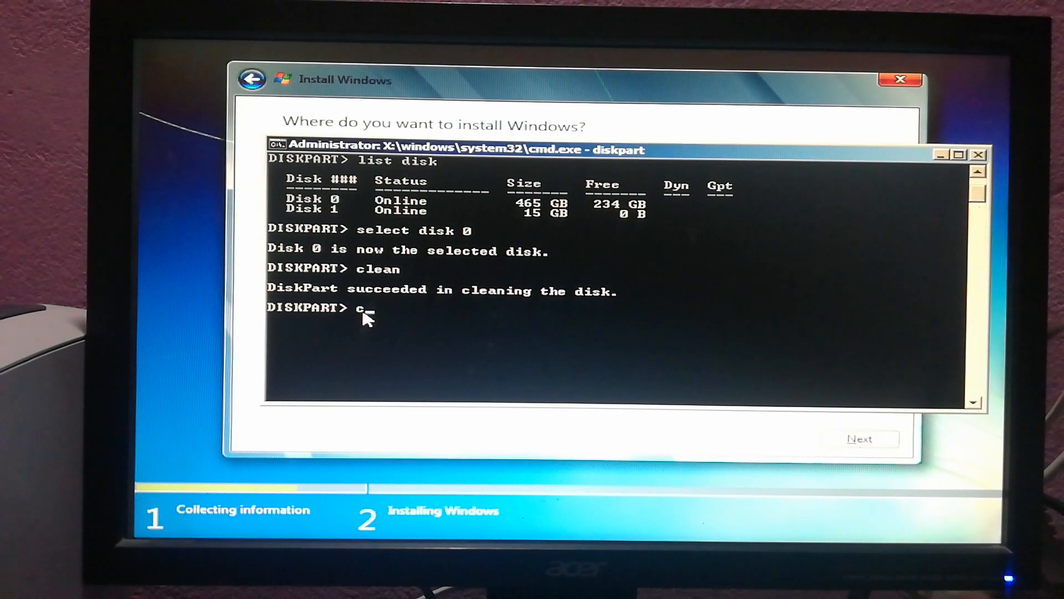
type("reate")
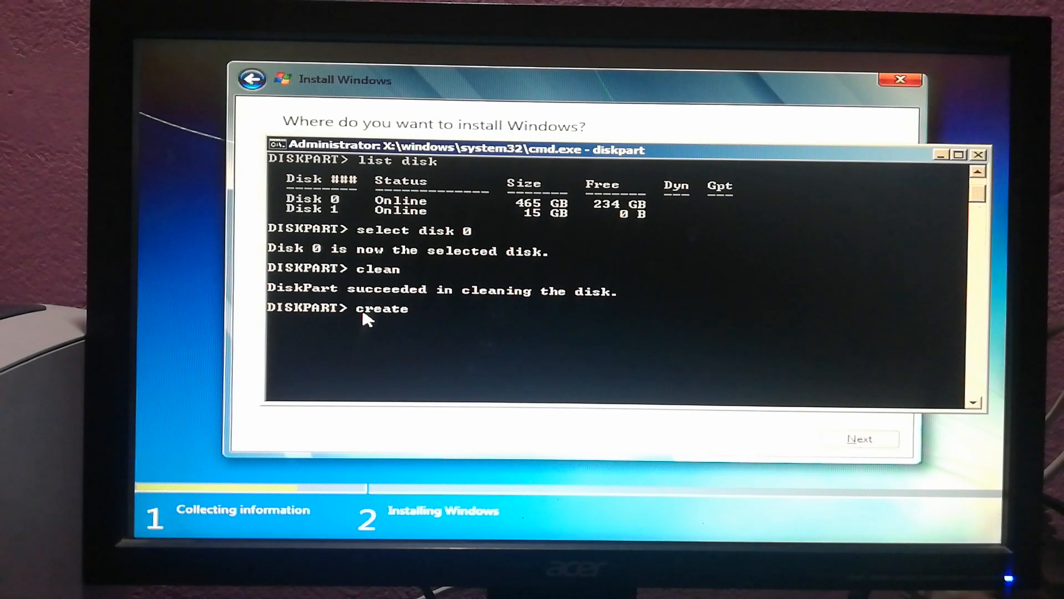
type("part")
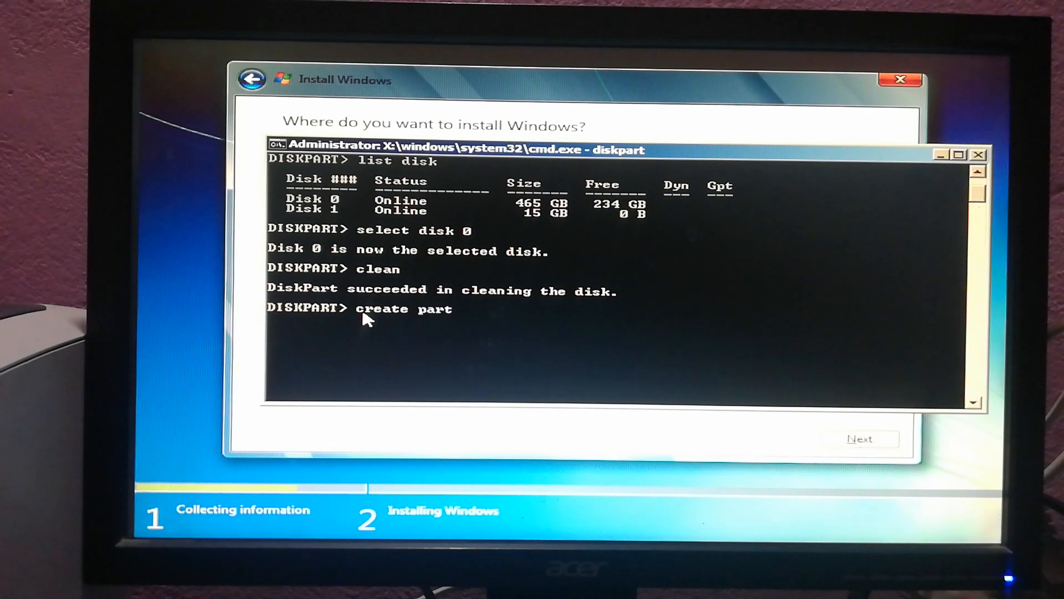
type("ition")
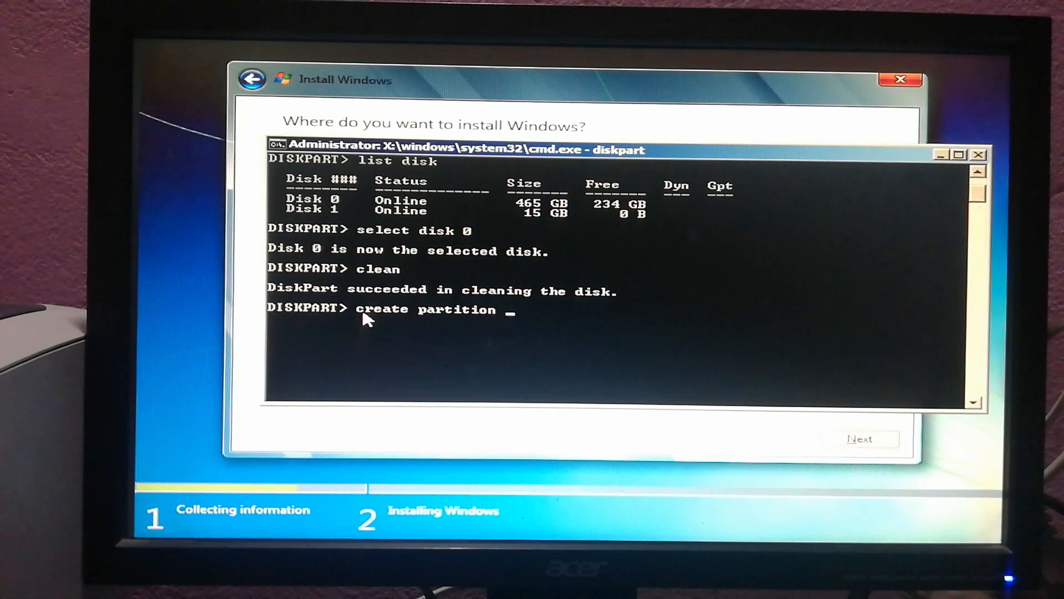
type("prima")
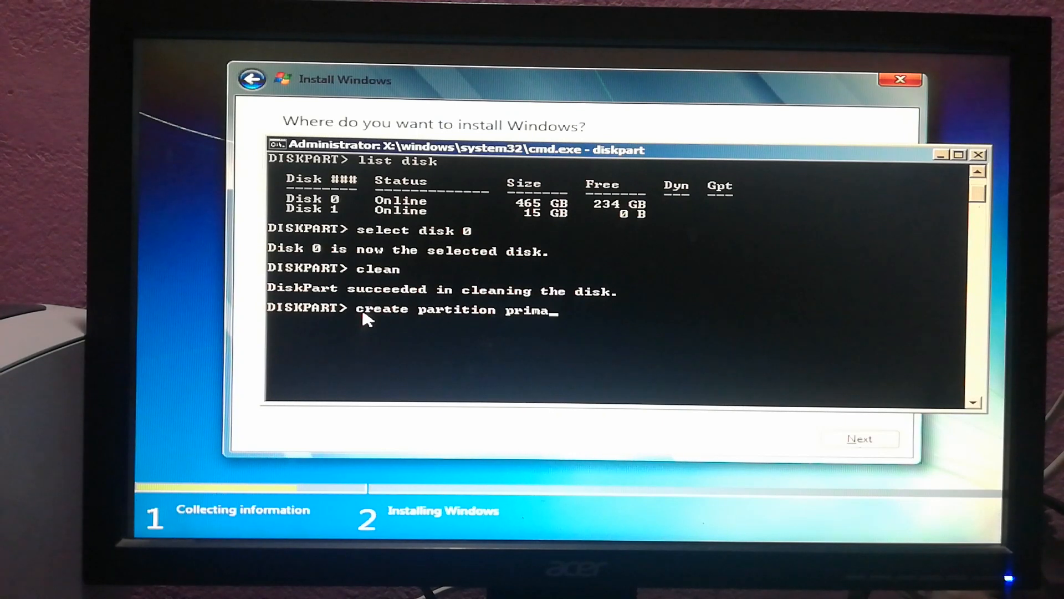
type("ry si")
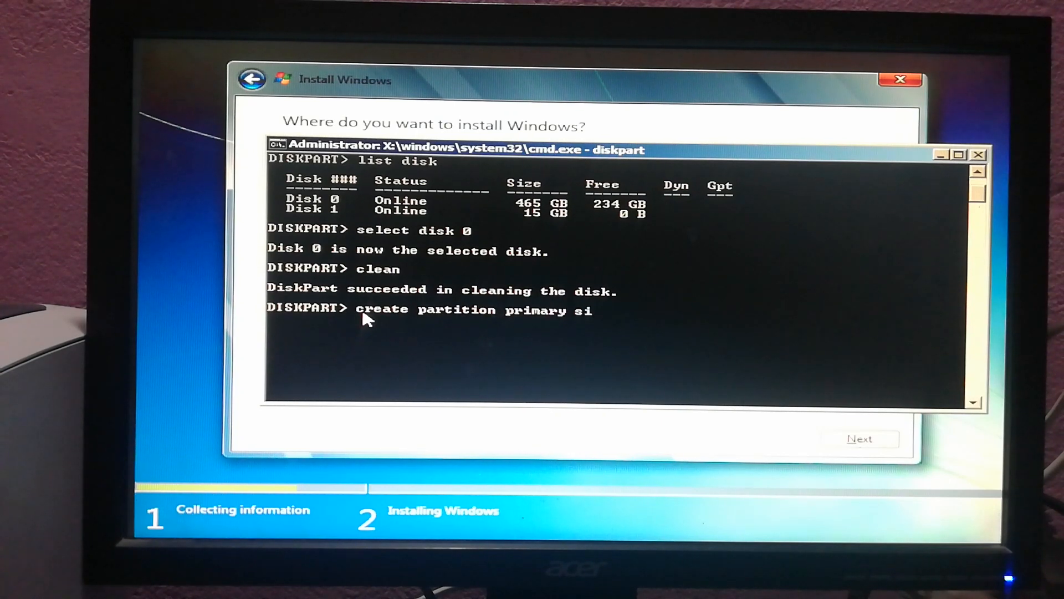
type("ze=")
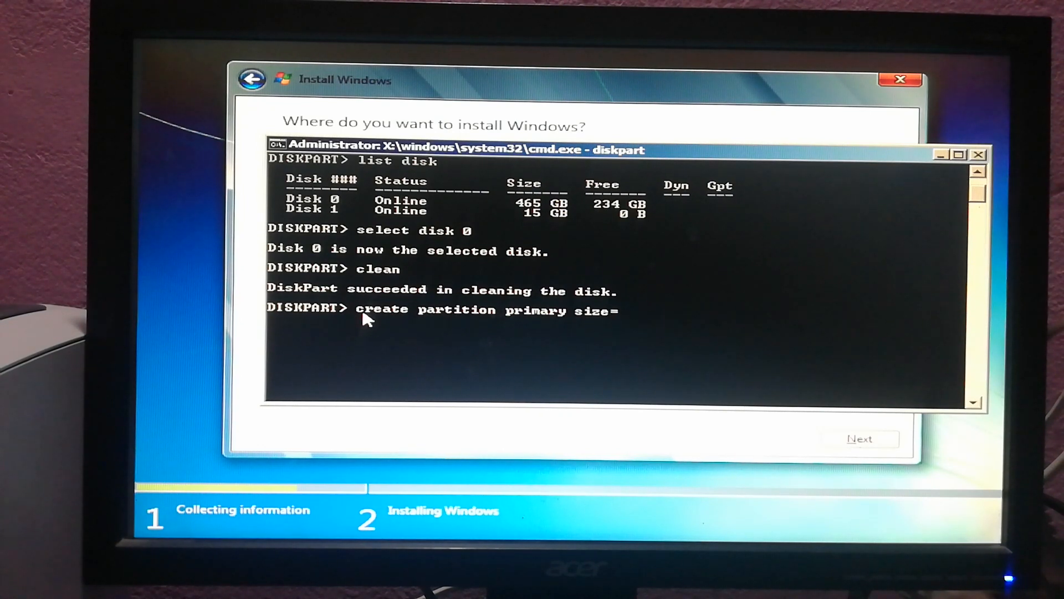
type("20000")
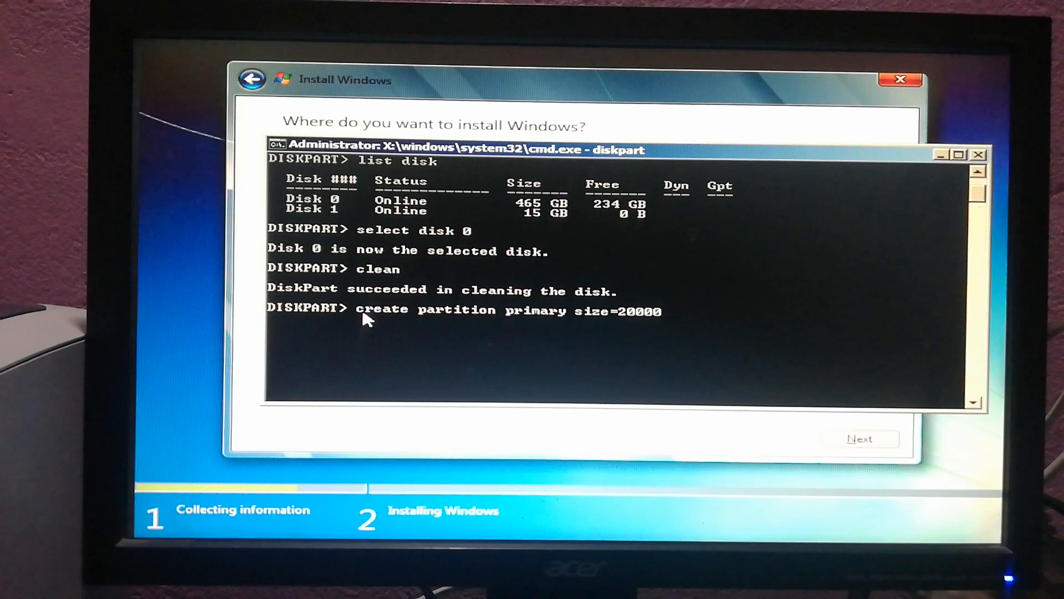
type("0")
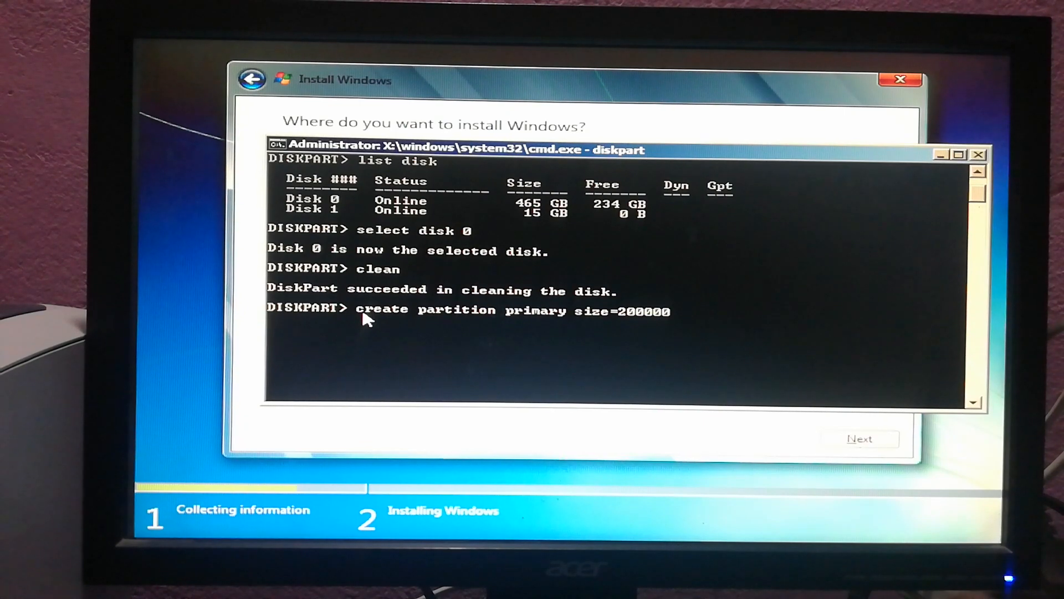
key("Return")
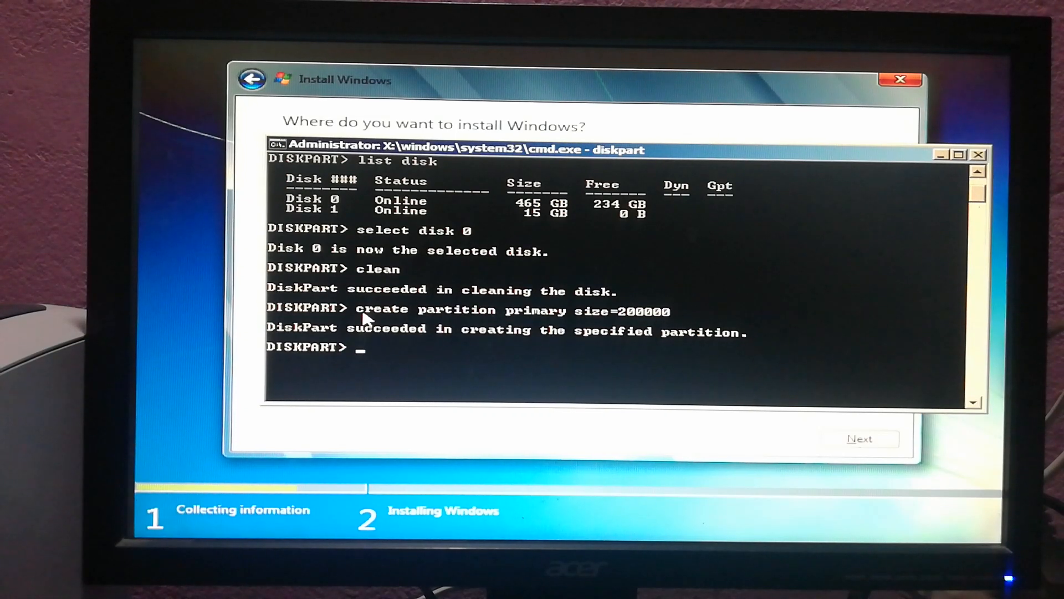
List the partitions on Disk 0, showing Partition 1 as a 195 GB primary partition.
type("list")
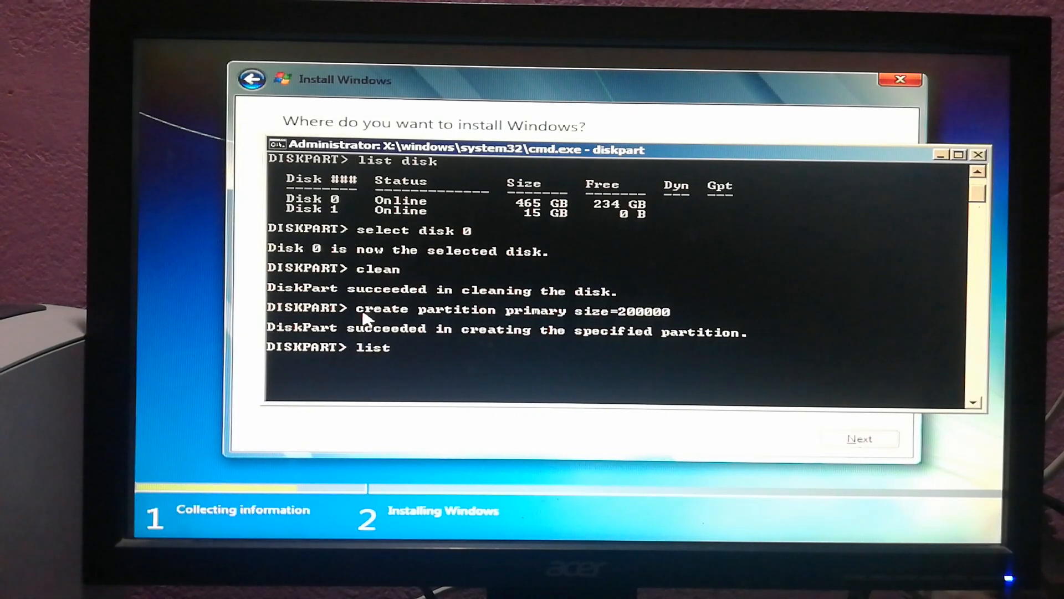
type("p")
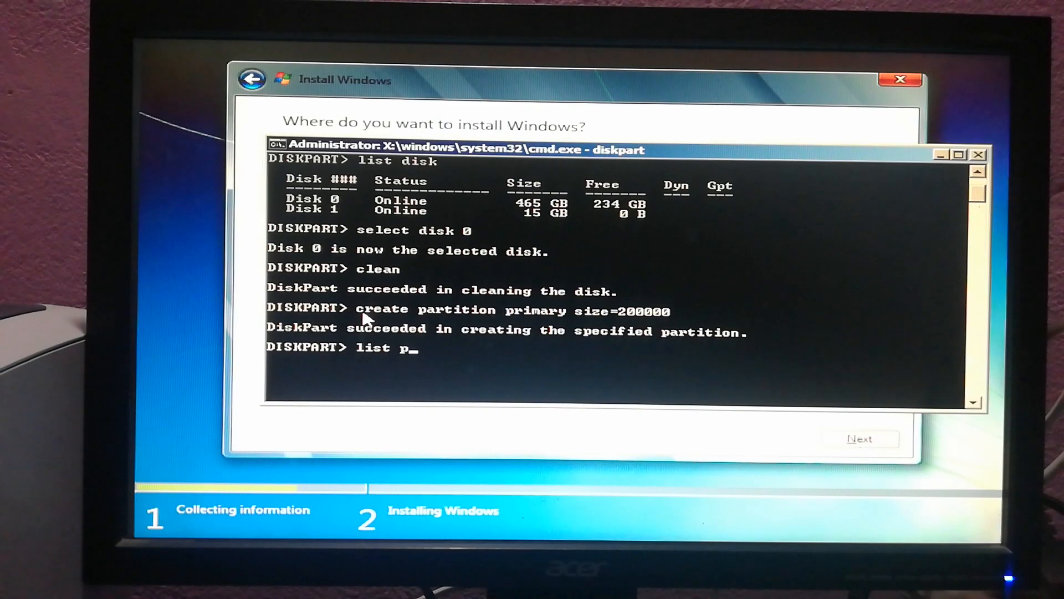
type("artiti")
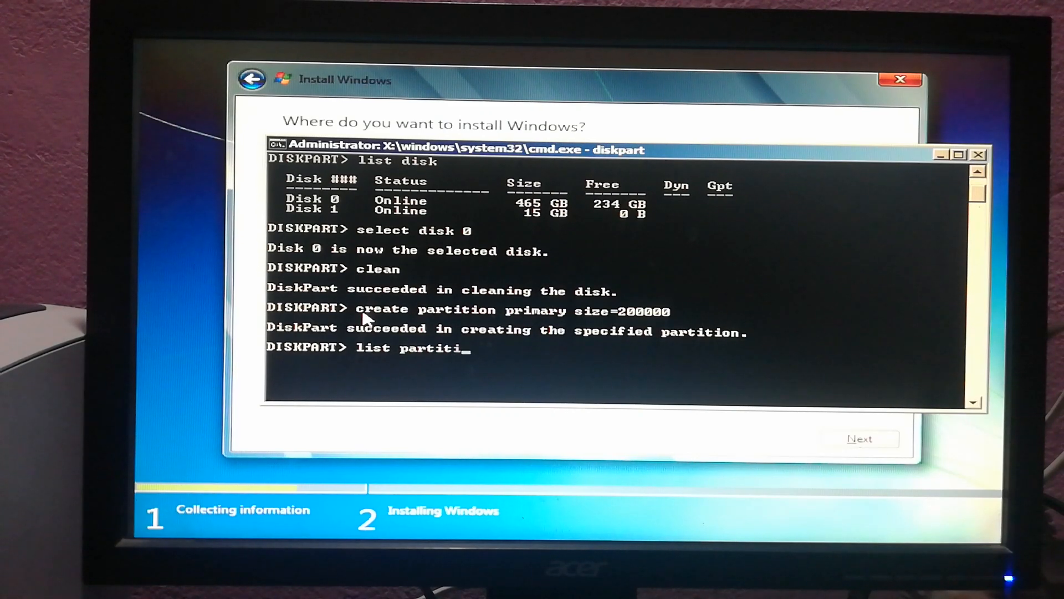
key("Return")
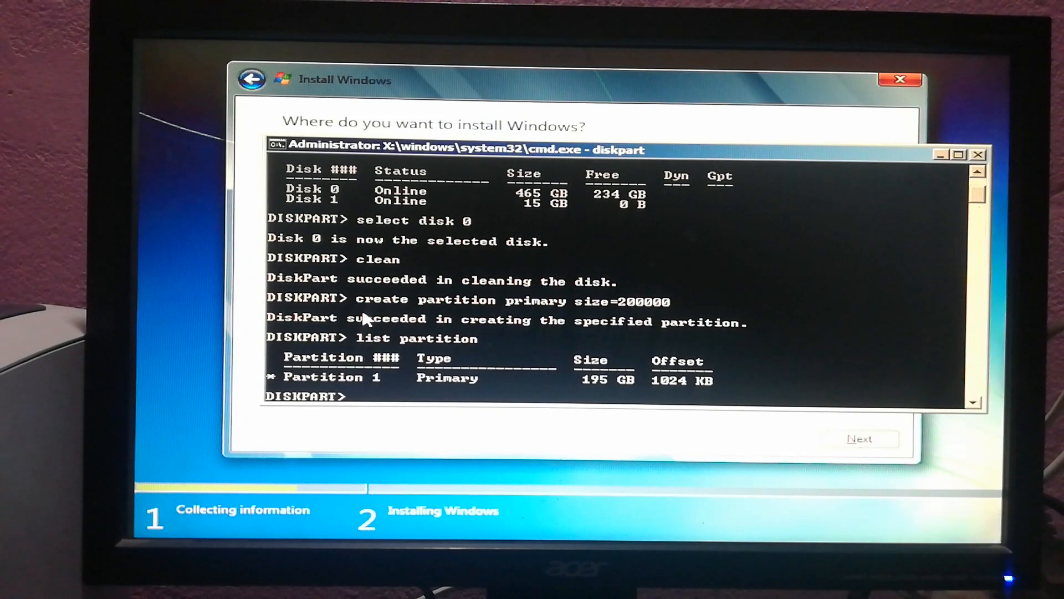
mouse_move(665, 397)
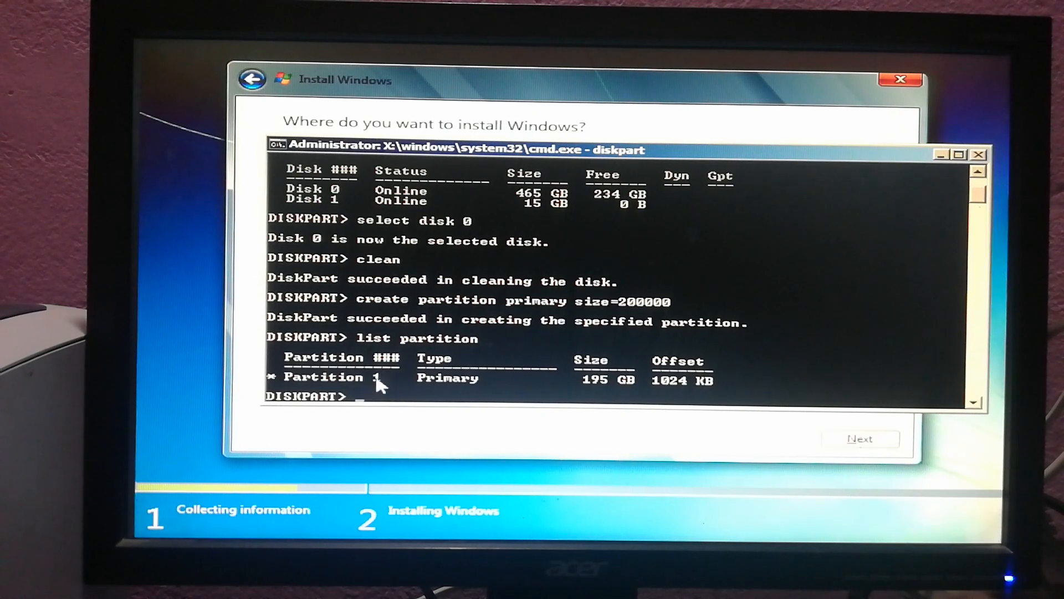
mouse_move(476, 390)
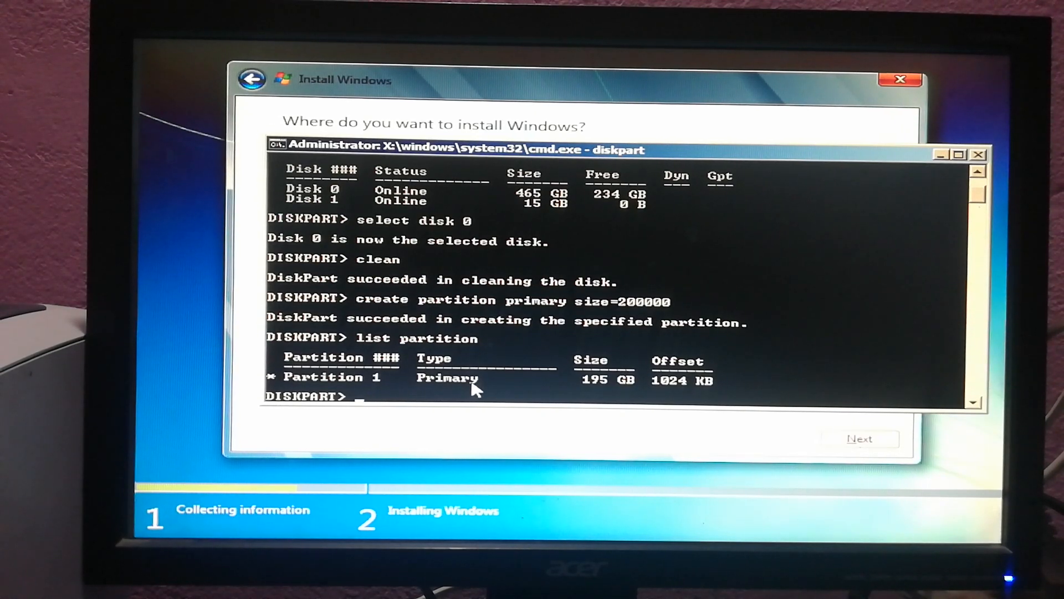
Select partition 1 so later DiskPart commands act on it.
type("slect")
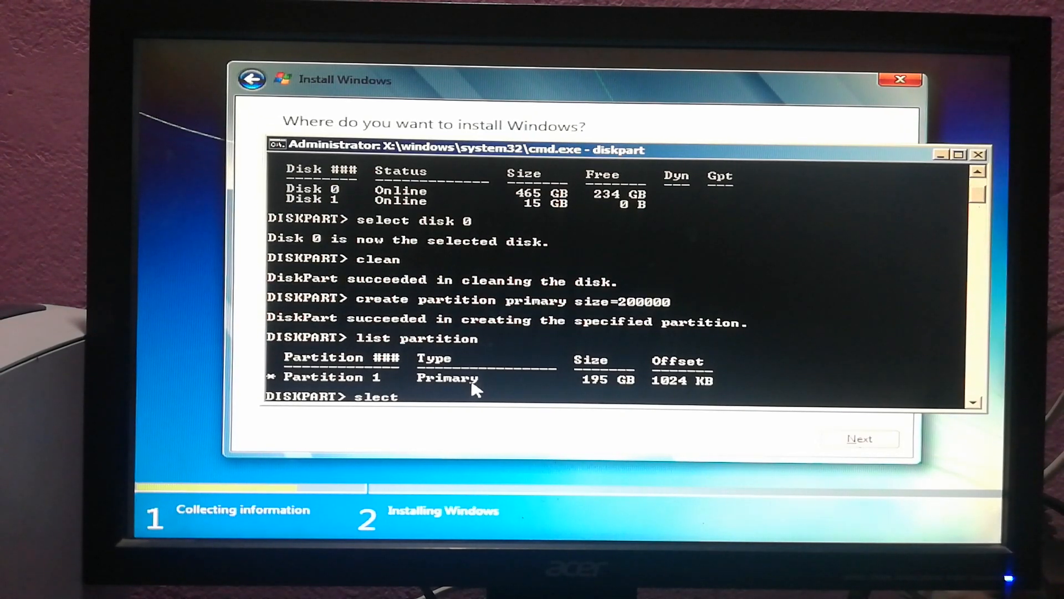
key("backspace")
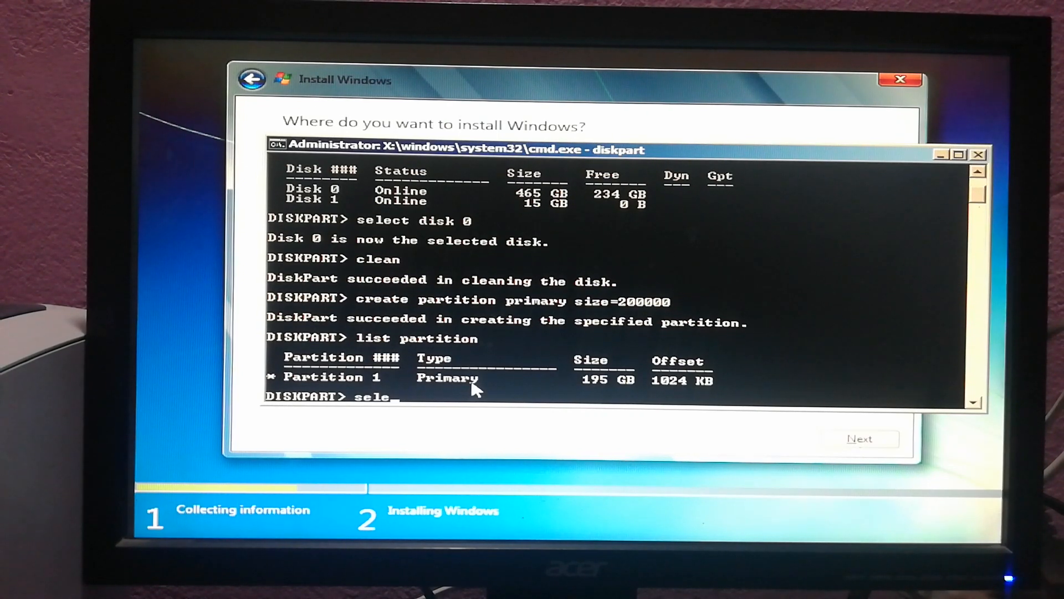
type("ct p")
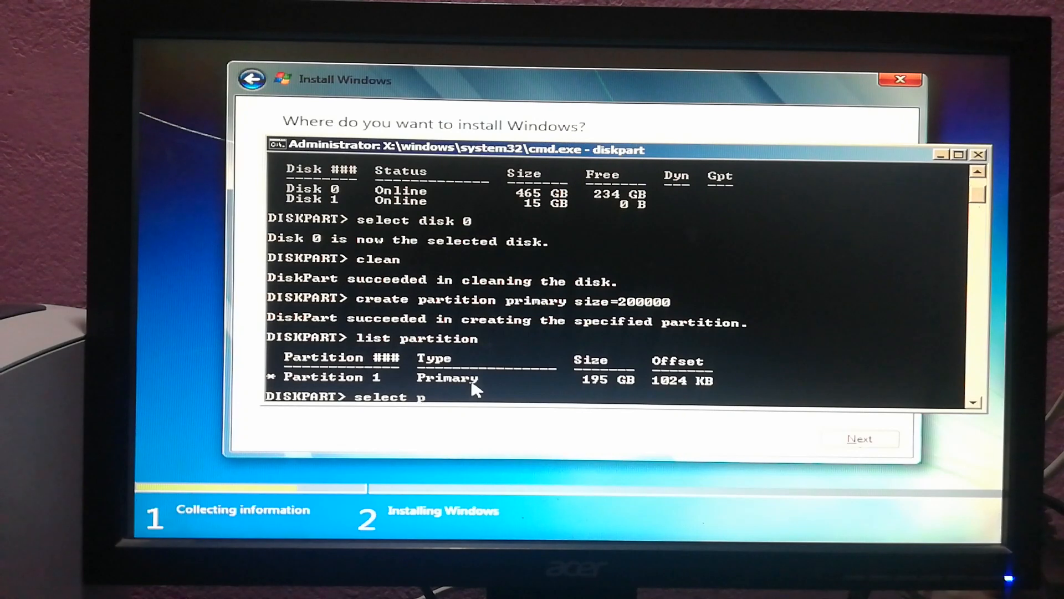
type("artition 1")
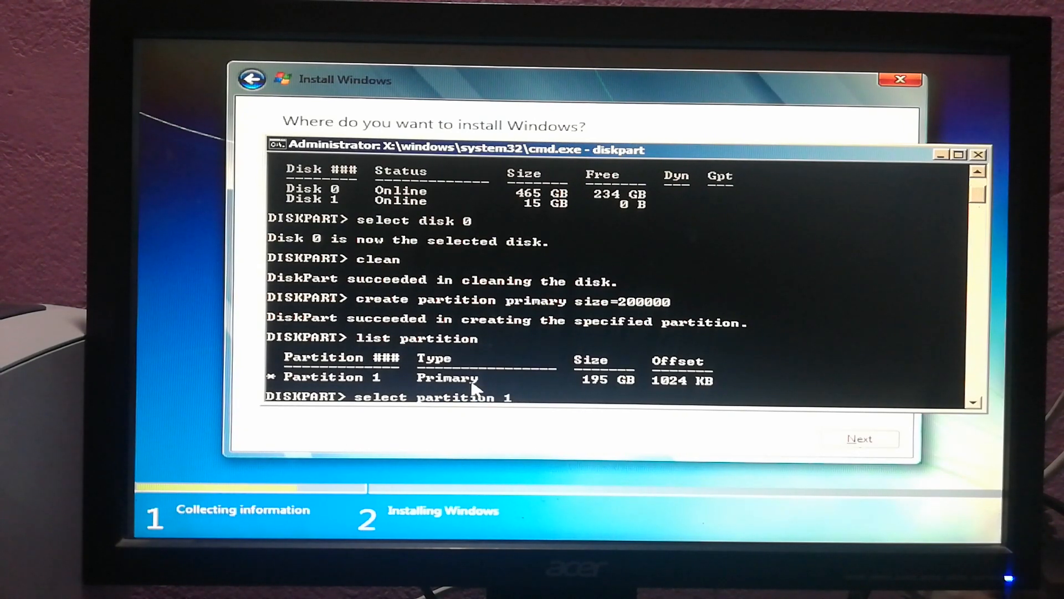
key("Return")
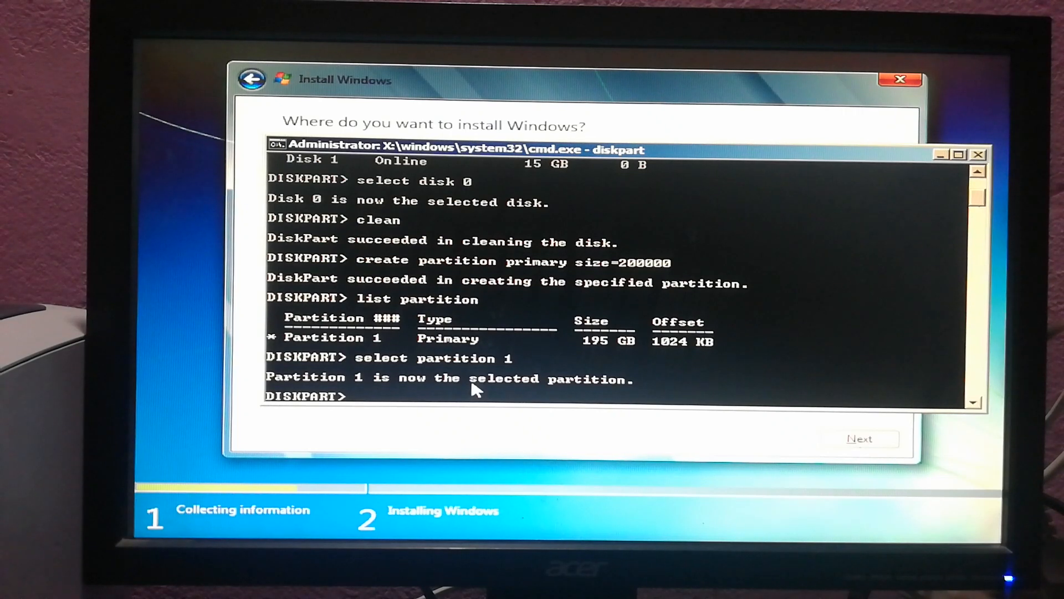
Mark Partition 1 active and enter the command 'format fs=ntfs quick'.
type("ac")
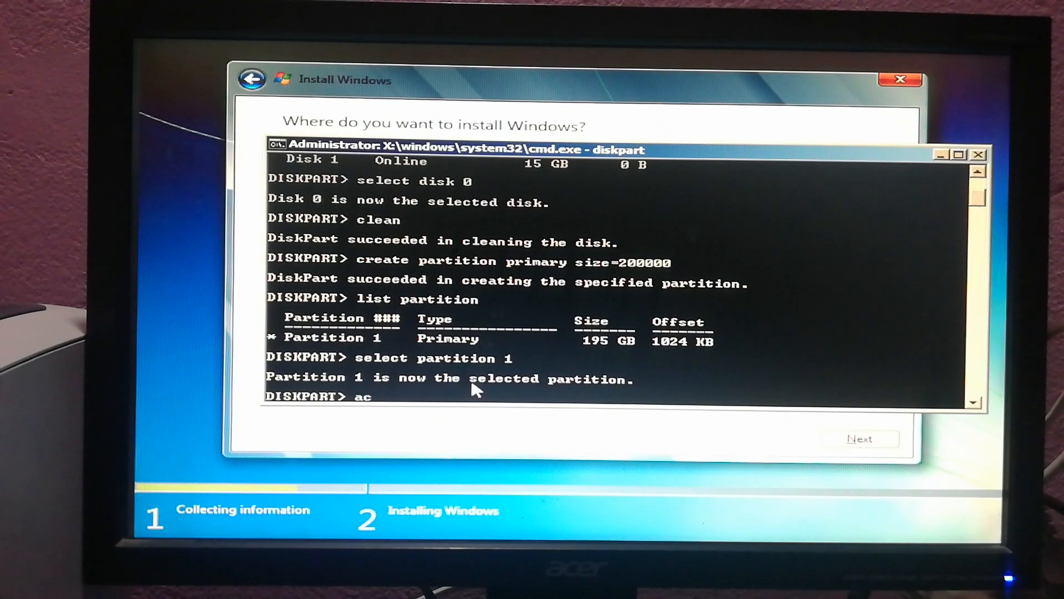
type("tive")
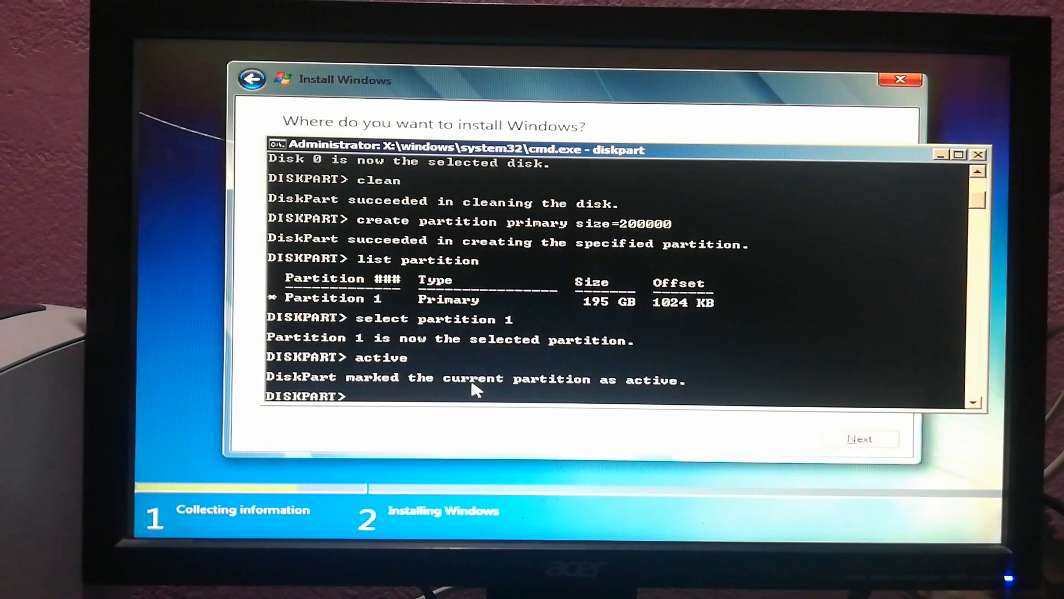
type("f")
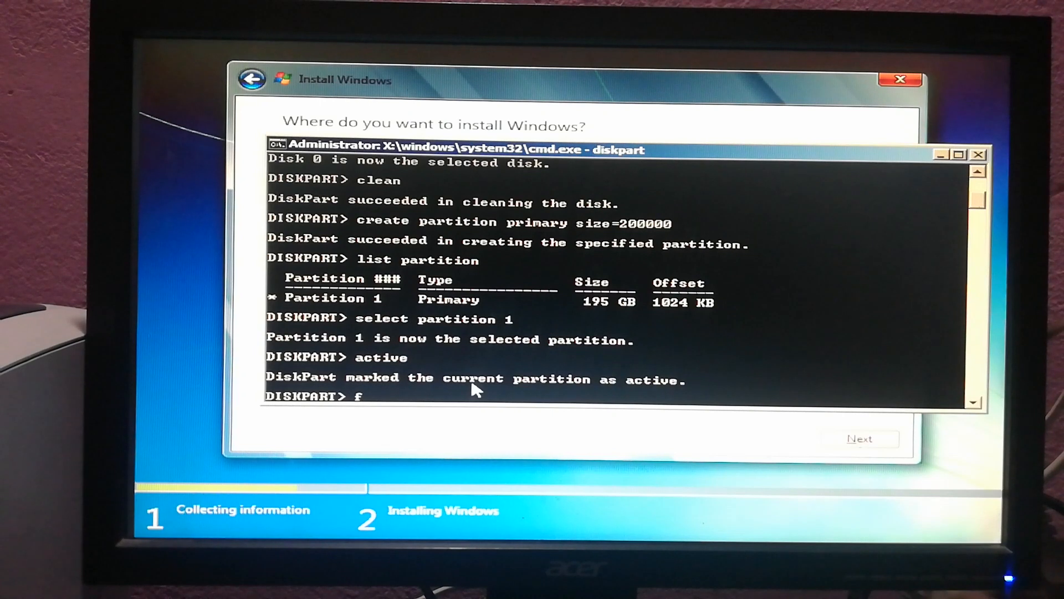
type("ormat")
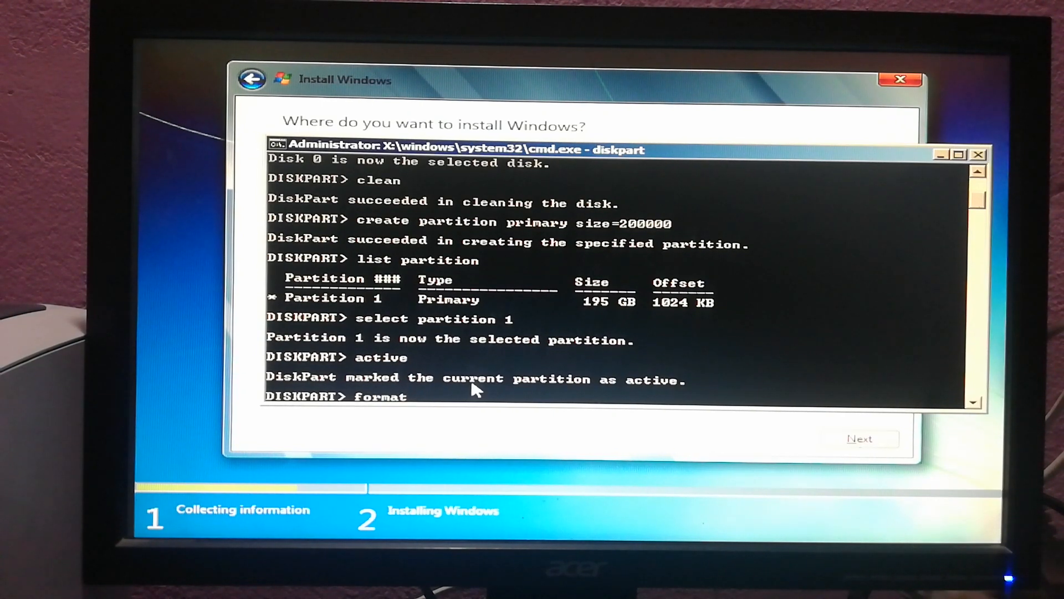
type("fs")
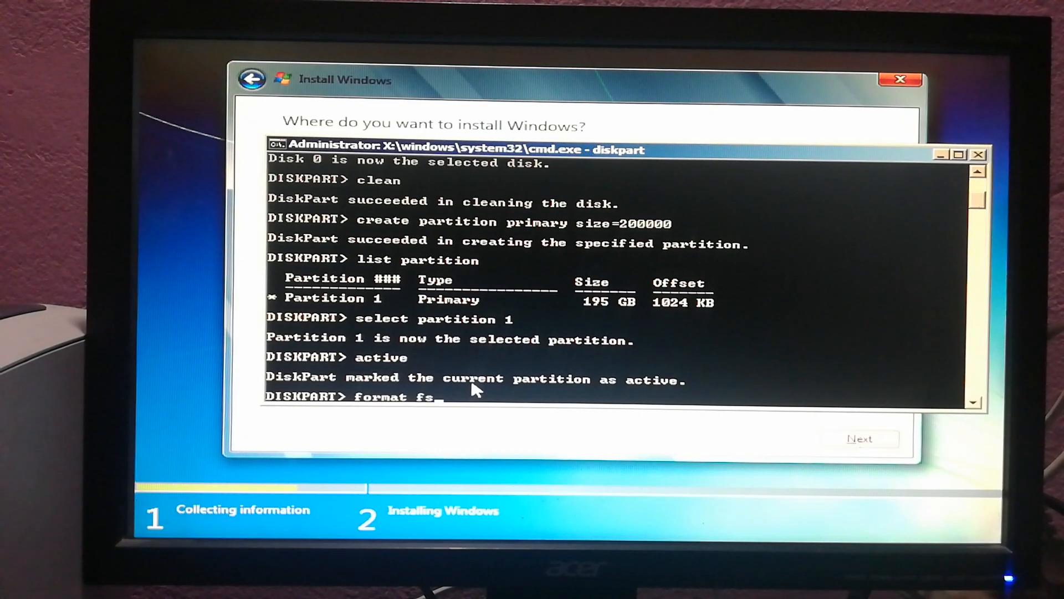
type("n")
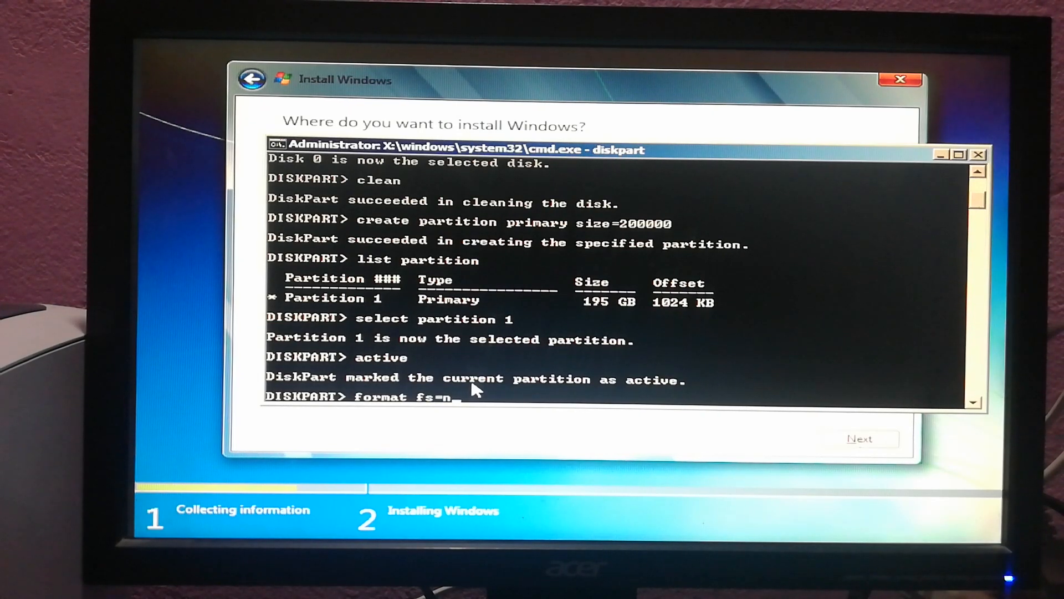
type("tfs")
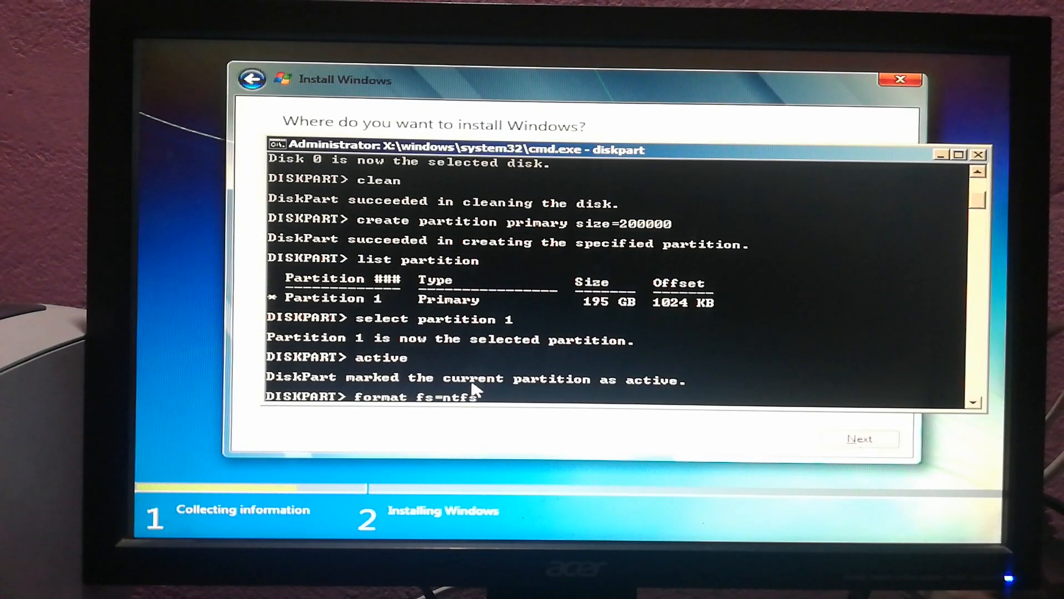
type("q")
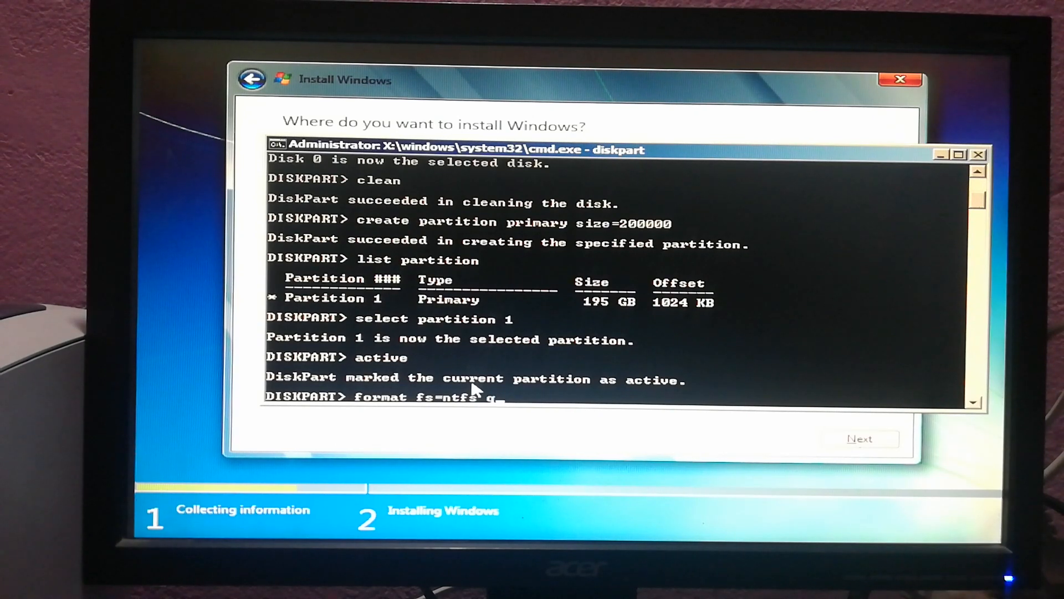
type("quick")
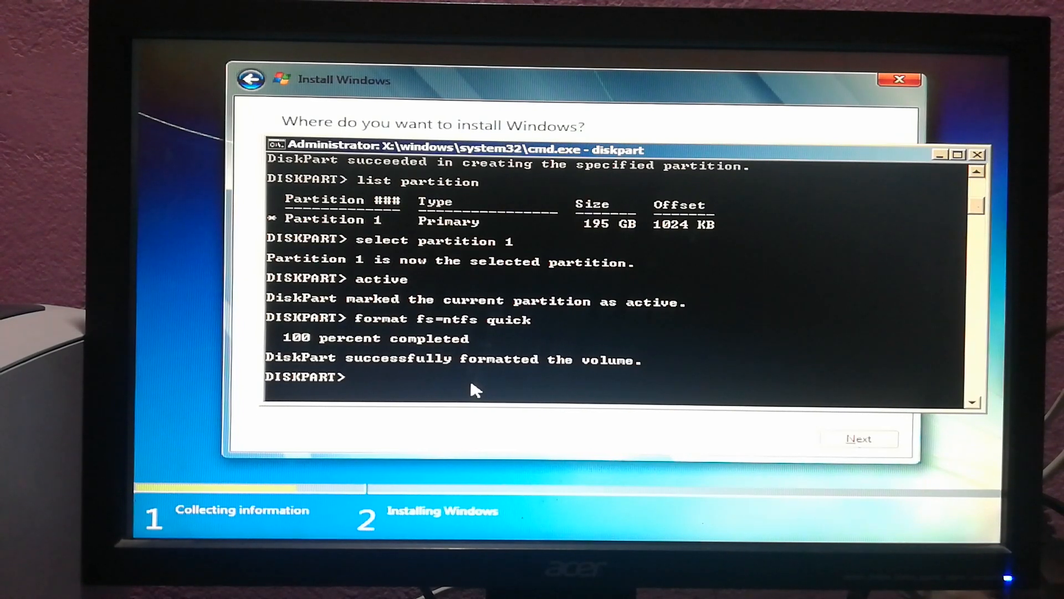
After the NTFS quick format completes, exit DiskPart back to the X:\Sources prompt.
type("exit")
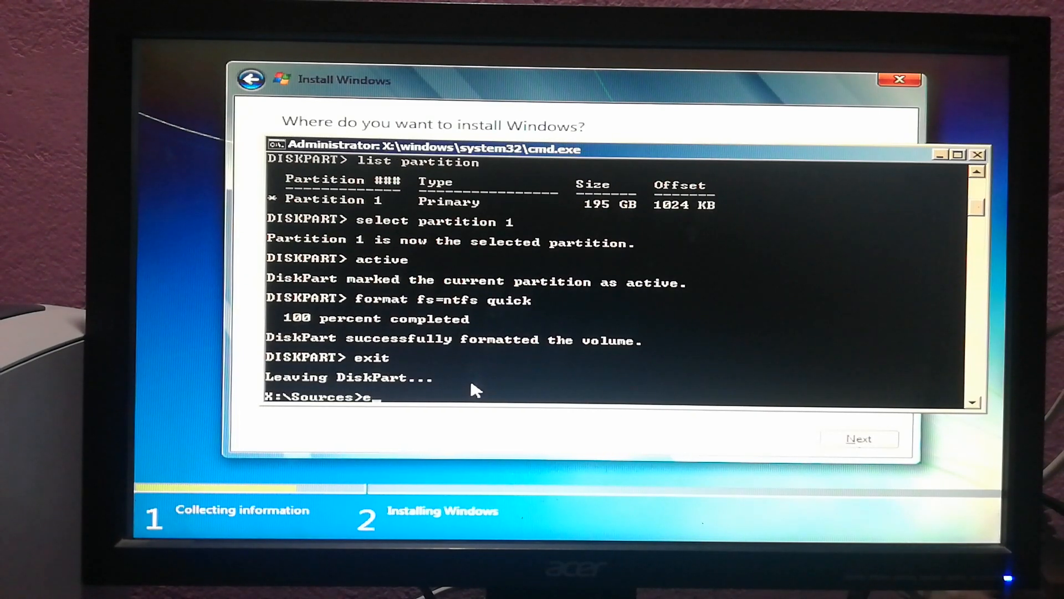
Close the command window, refresh the drive list and select Disk 0 Partition 1 (195.3 GB).
type("xit")
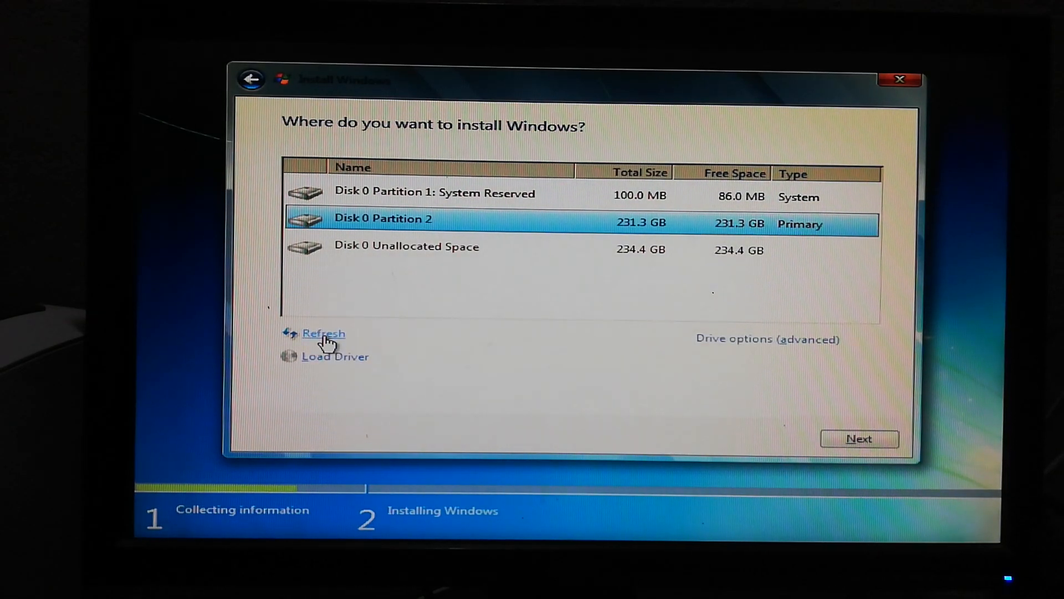
left_click(324, 334)
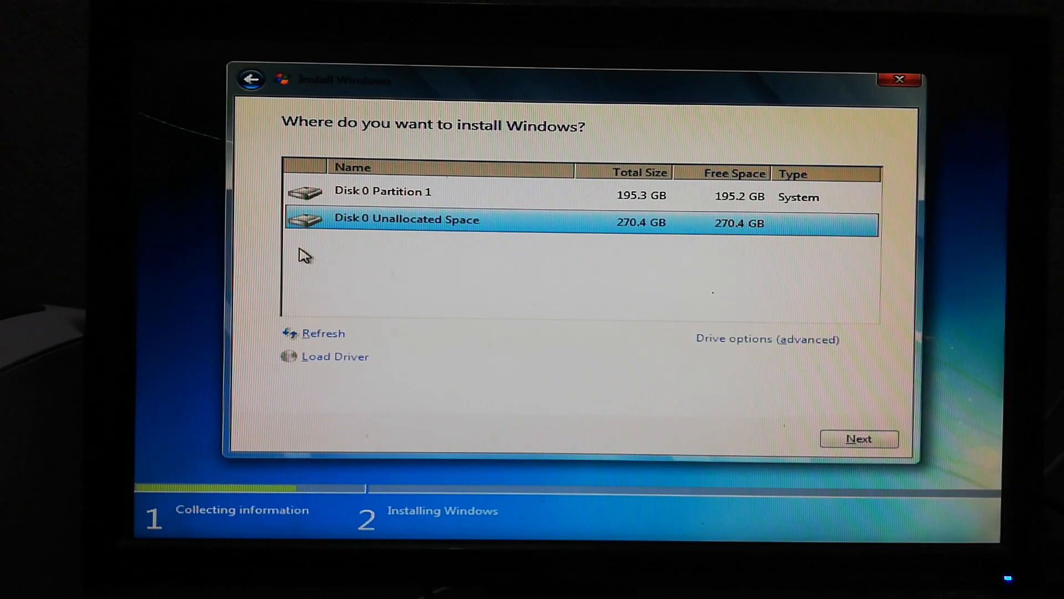
left_click(407, 191)
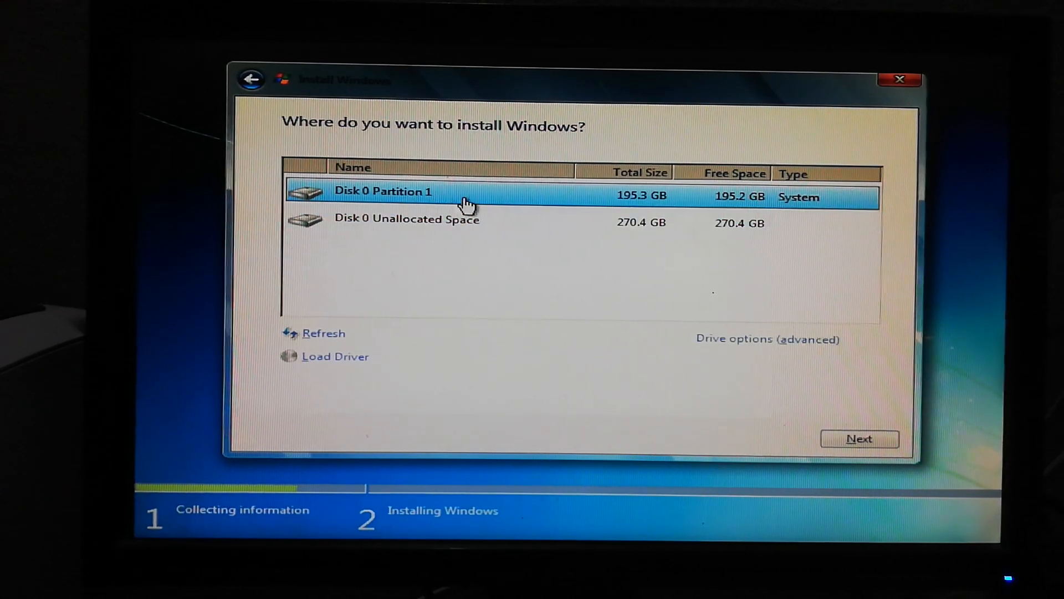
mouse_move(634, 208)
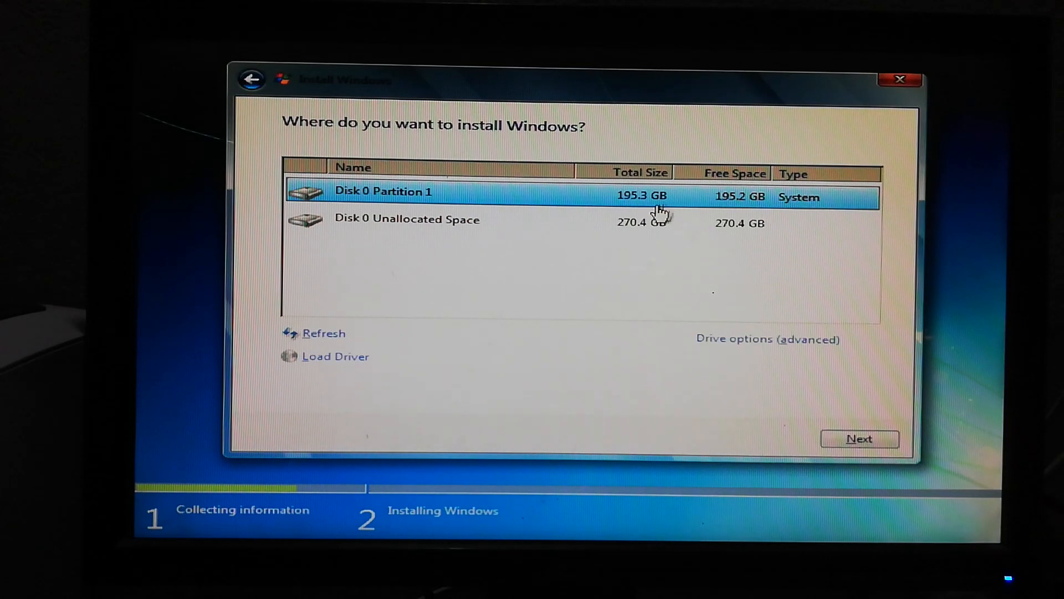
mouse_move(610, 216)
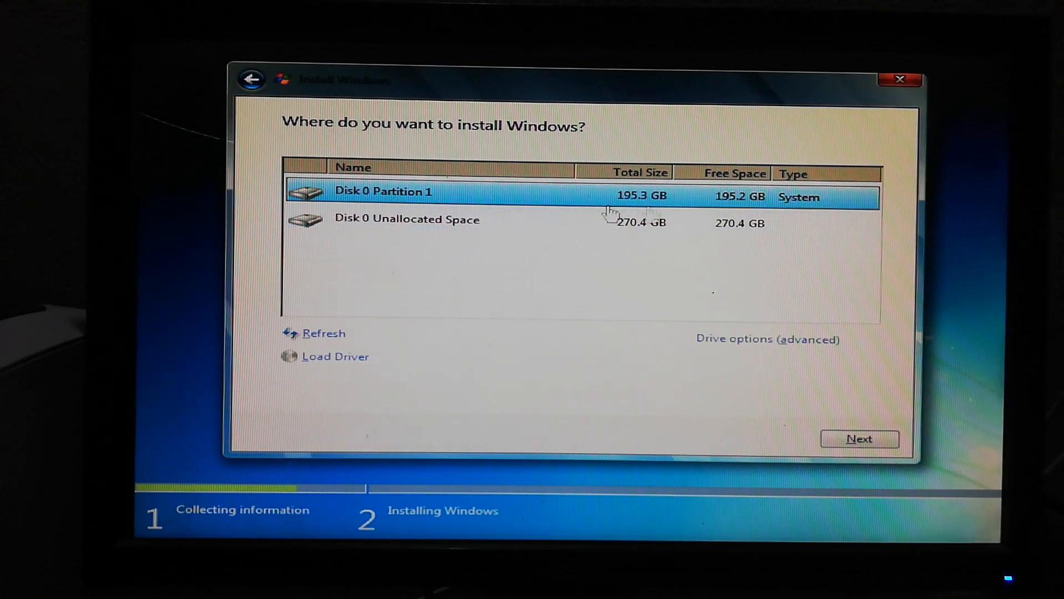
mouse_move(986, 434)
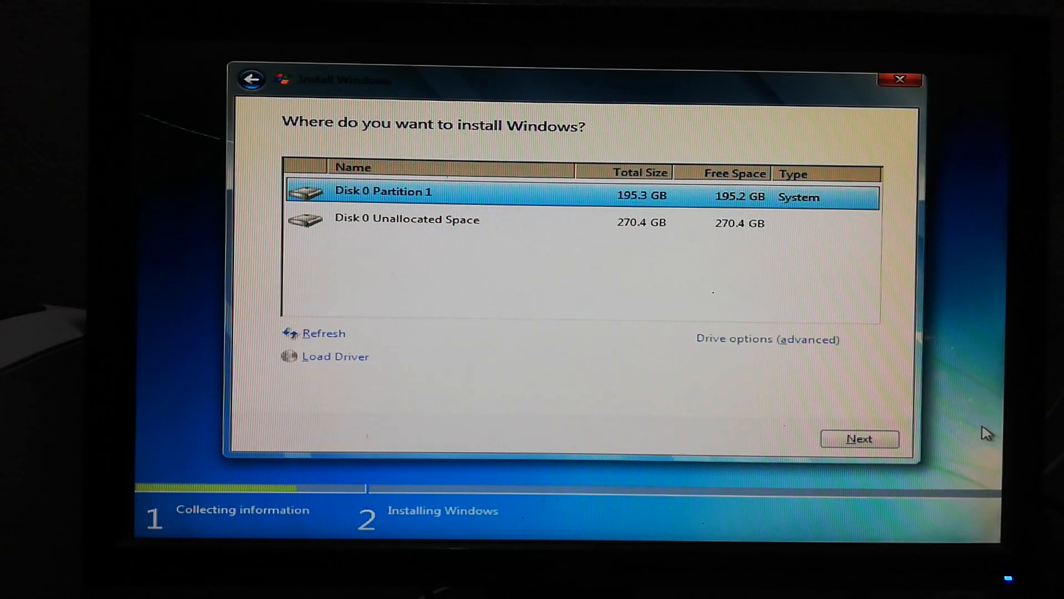
Begin installing Windows on Partition 1, with Copying Windows files starting at 0%.
left_click(860, 440)
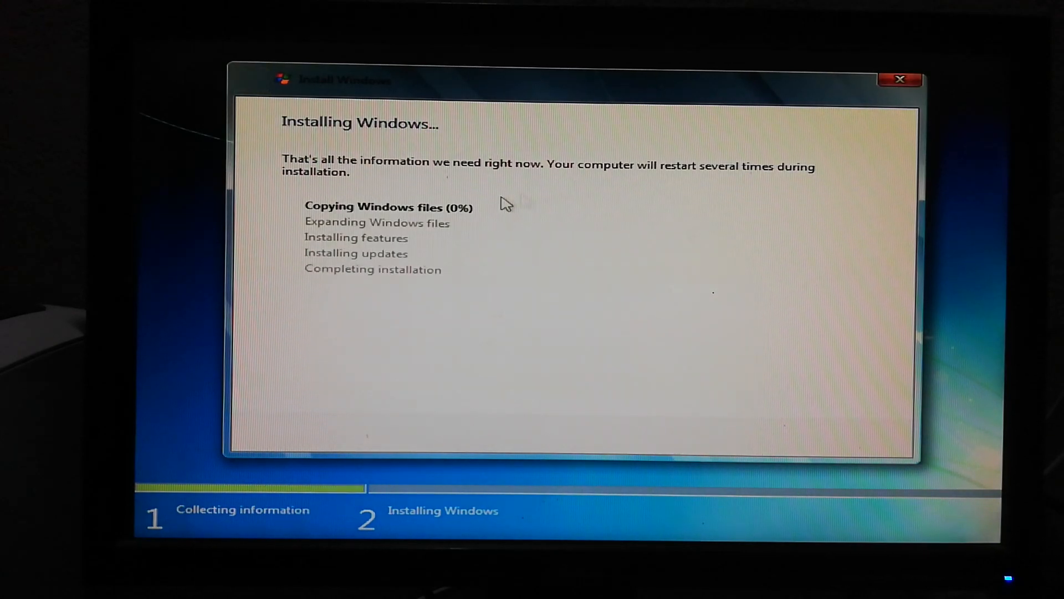
mouse_move(464, 258)
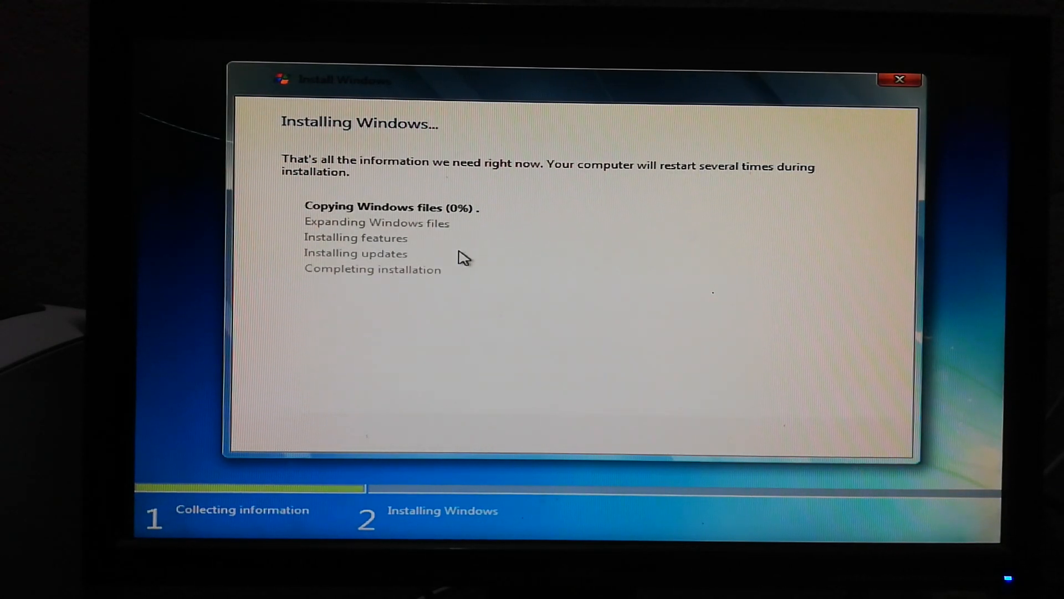